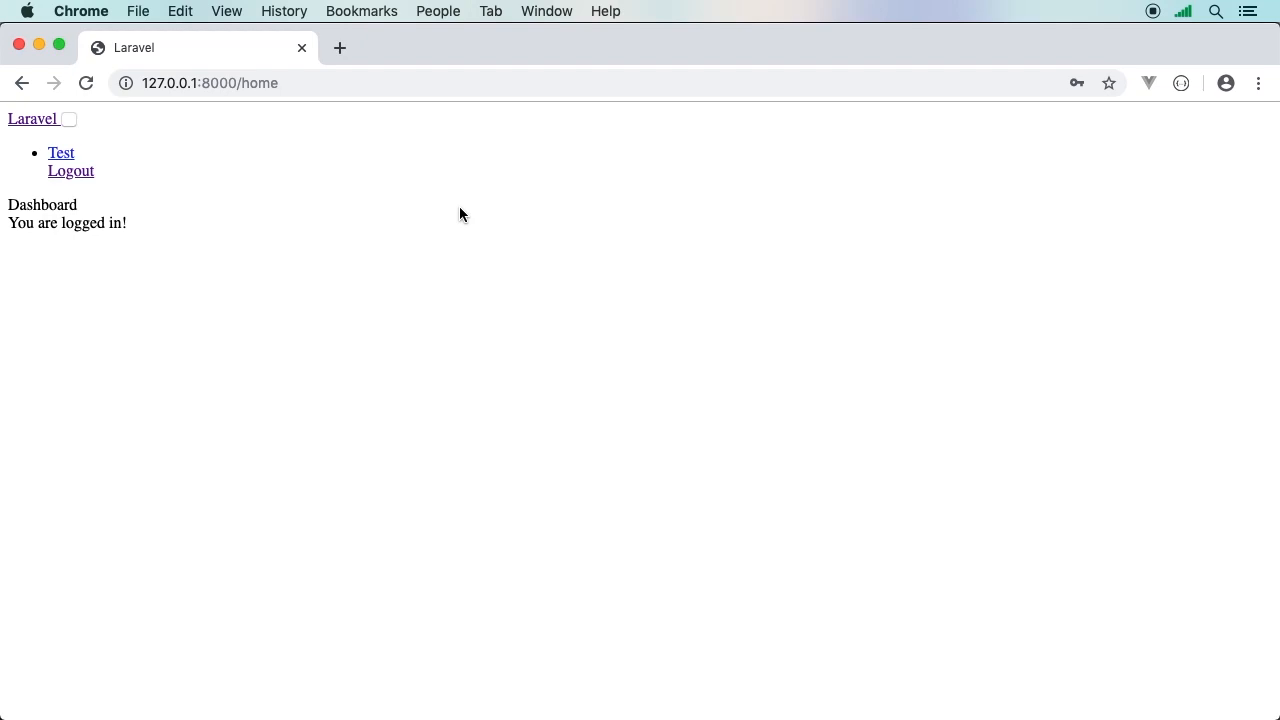
mouse_move(71, 170)
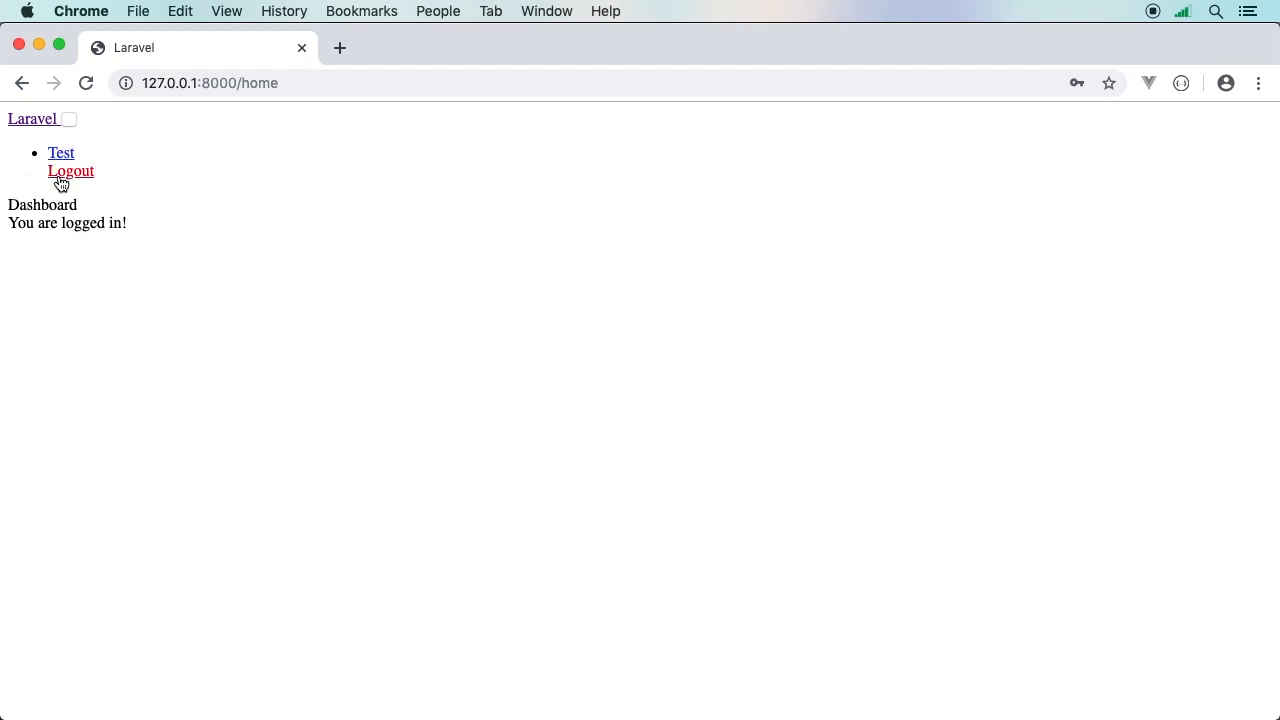
Log out of the unstyled Laravel dashboard to reach the plain login page.
left_click(71, 171)
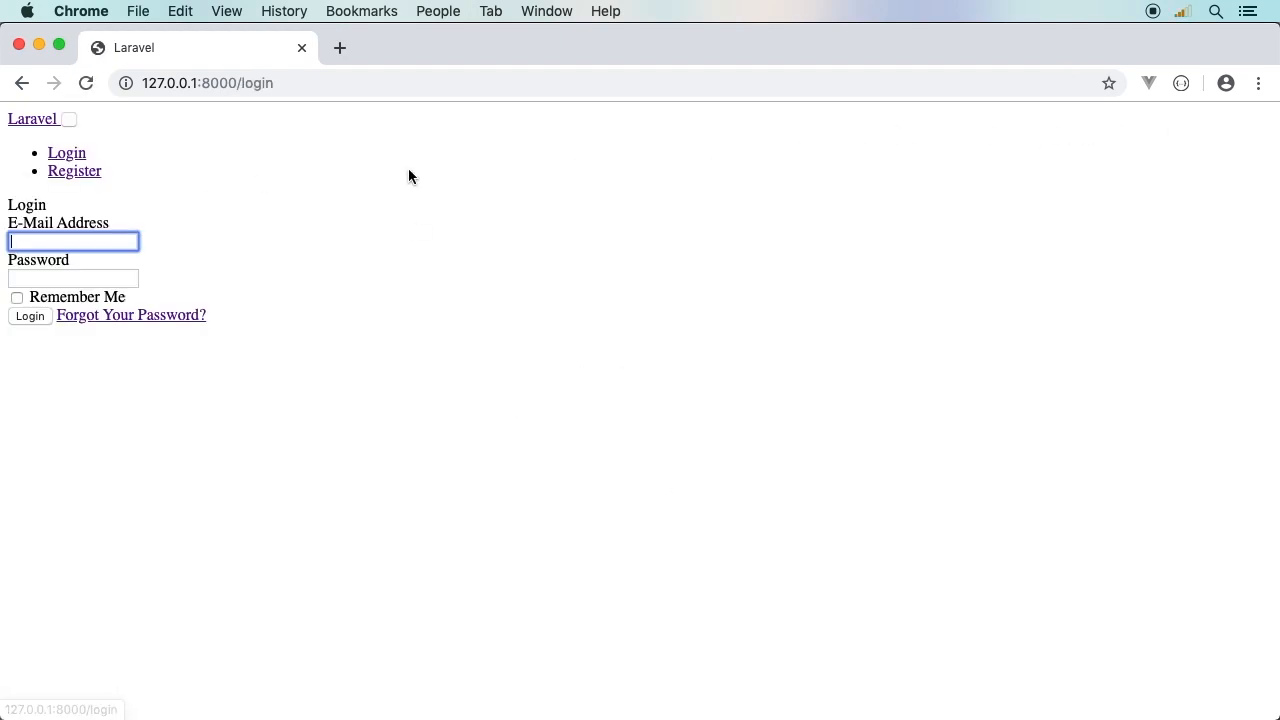
mouse_move(156, 272)
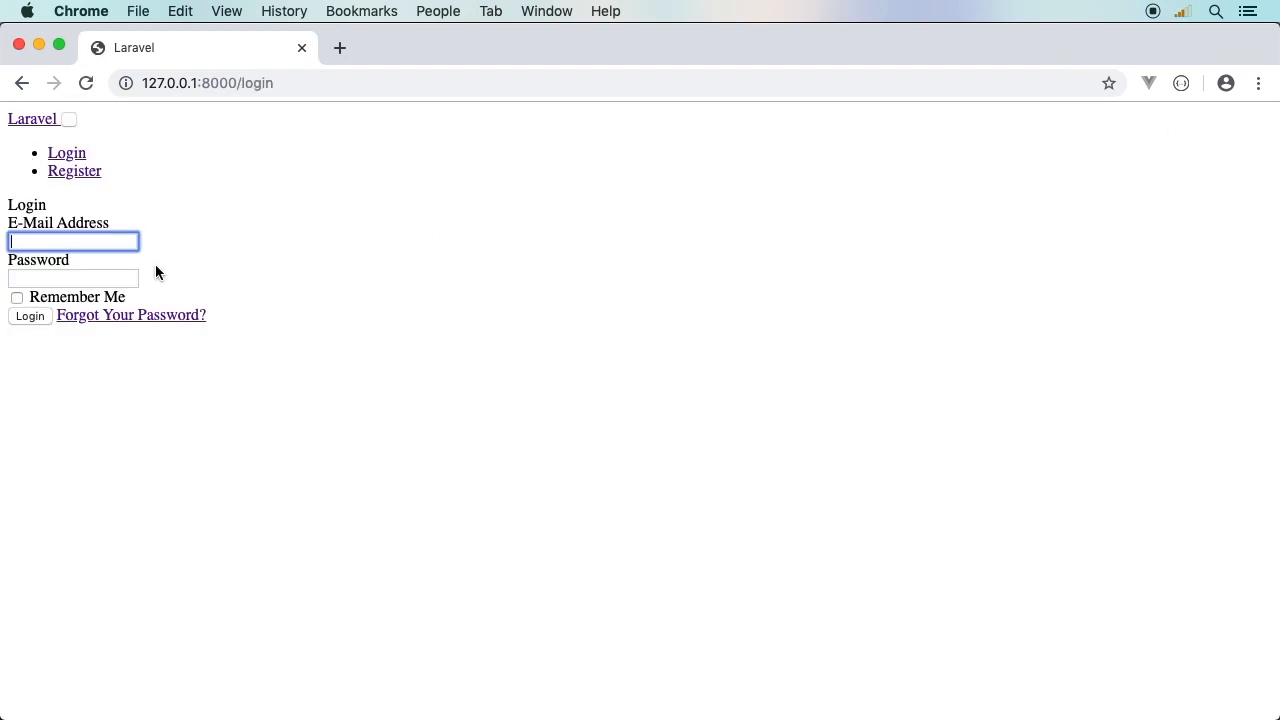
mouse_move(219, 315)
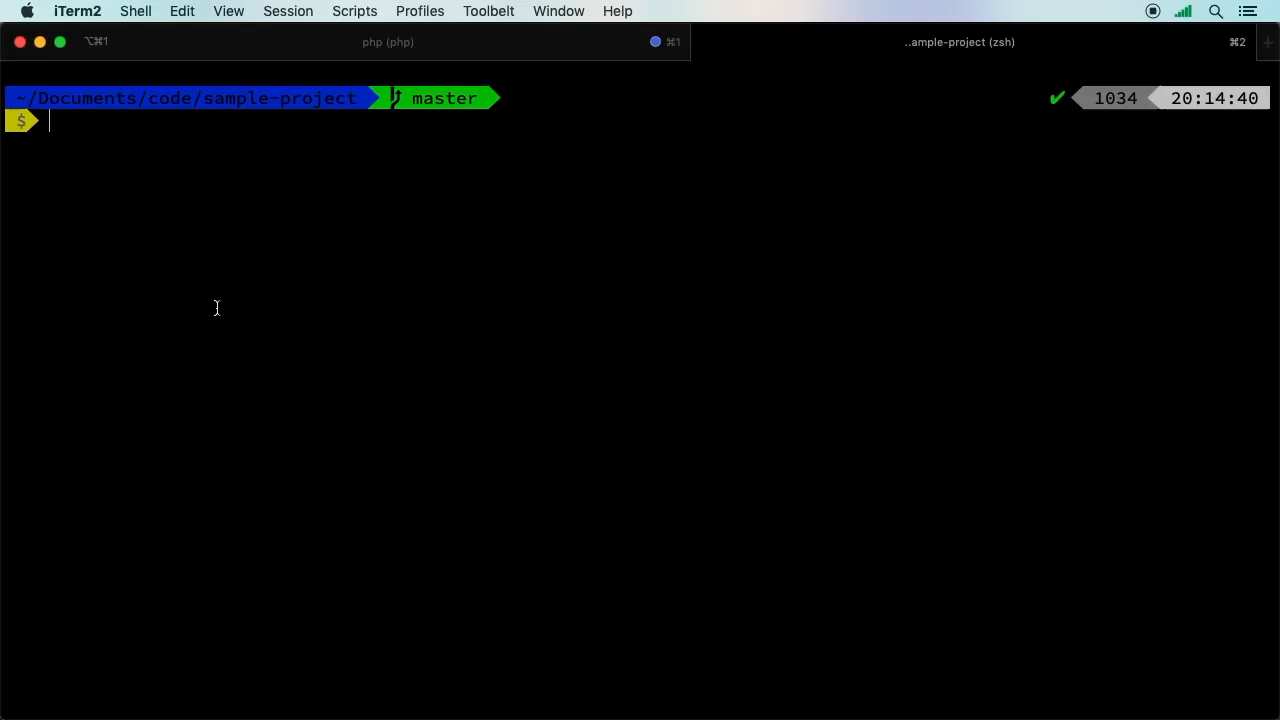
Run php artisan and scroll the command list to highlight the preset command.
key("Return")
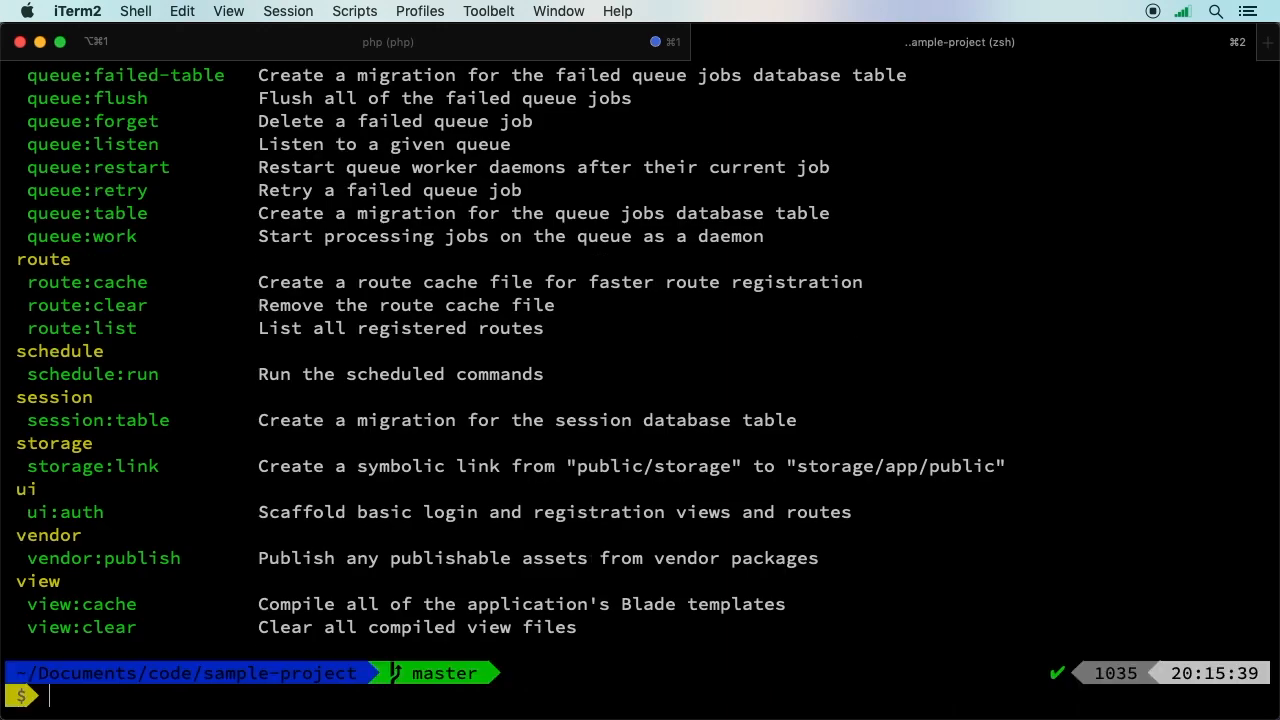
scroll("up", 3)
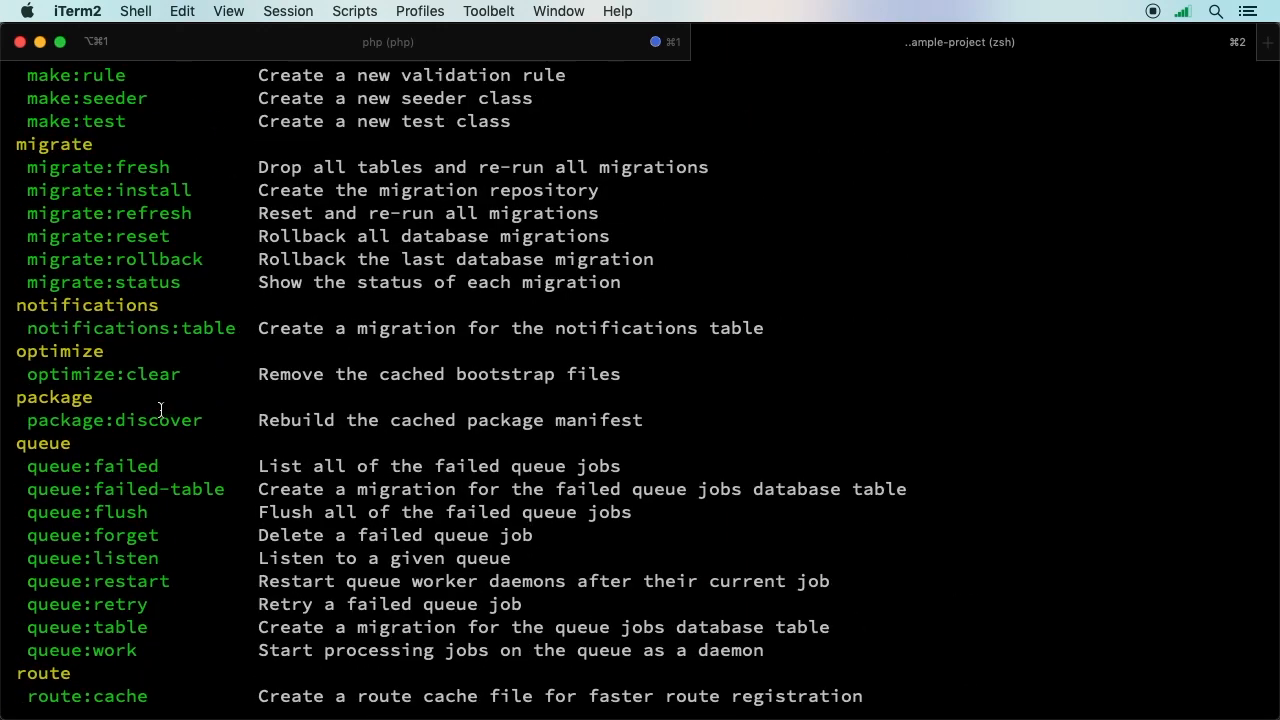
scroll("up", 3)
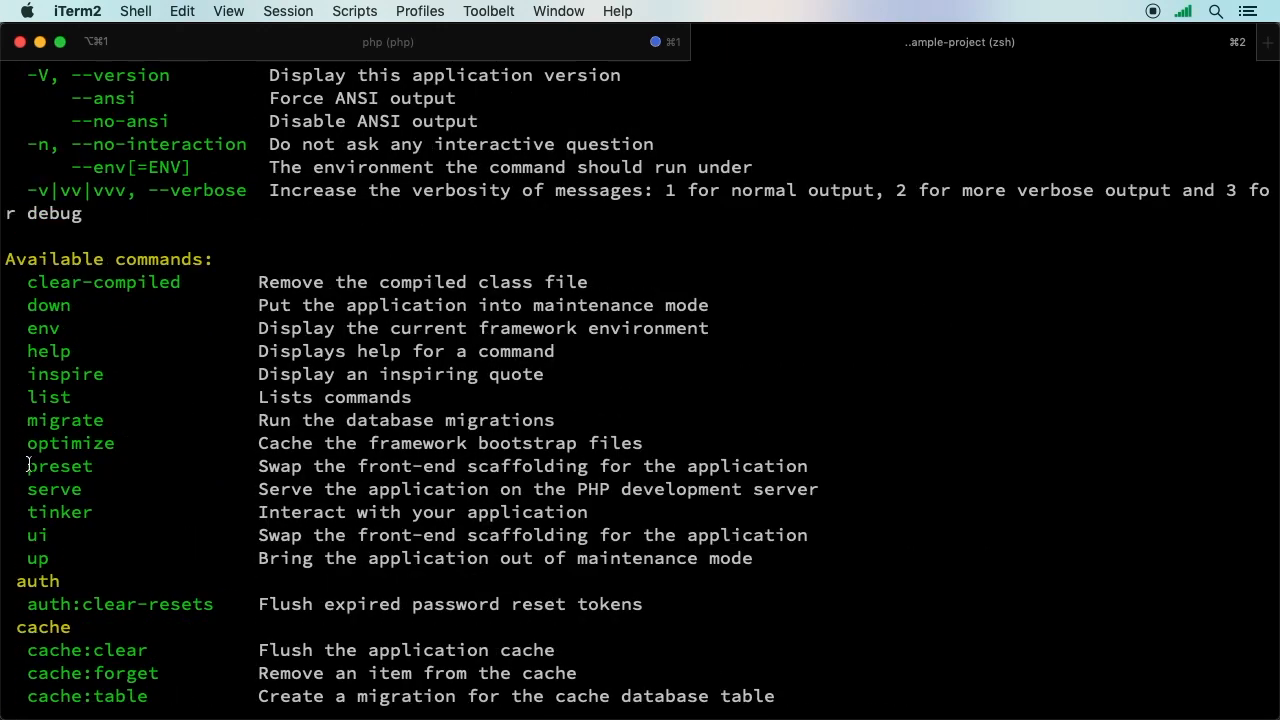
double_click(59, 466)
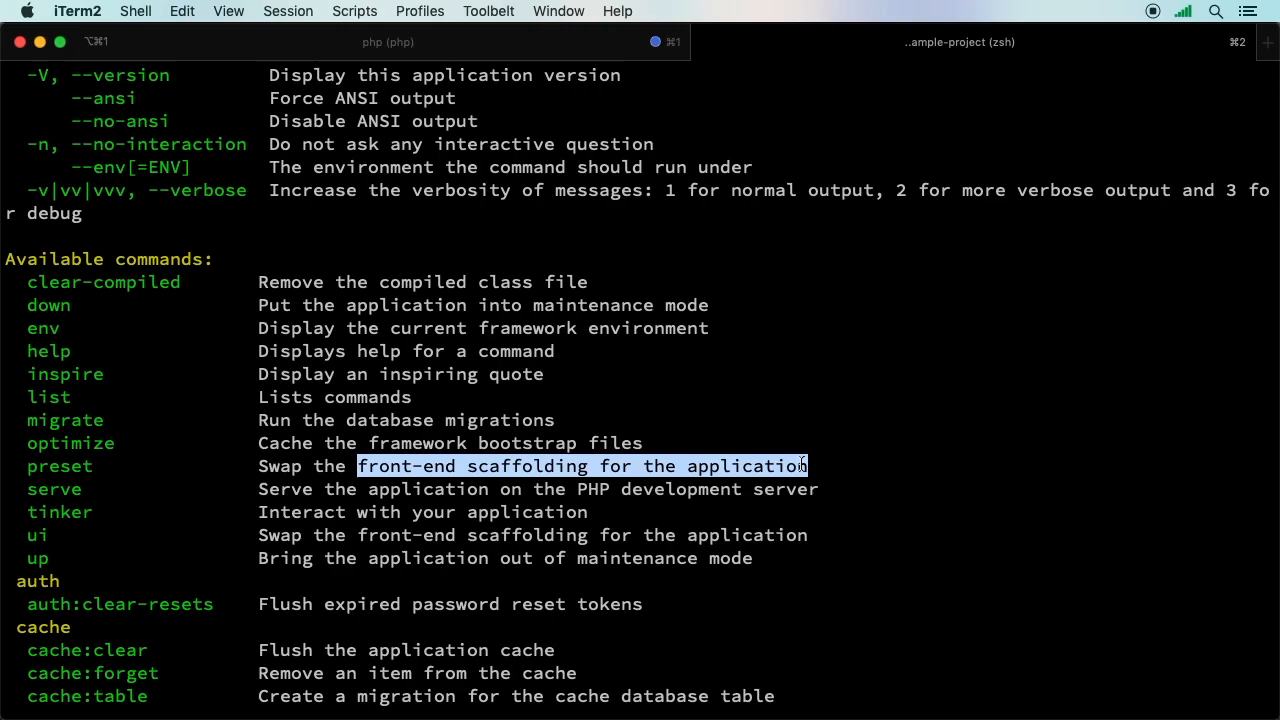
scroll("down", 3)
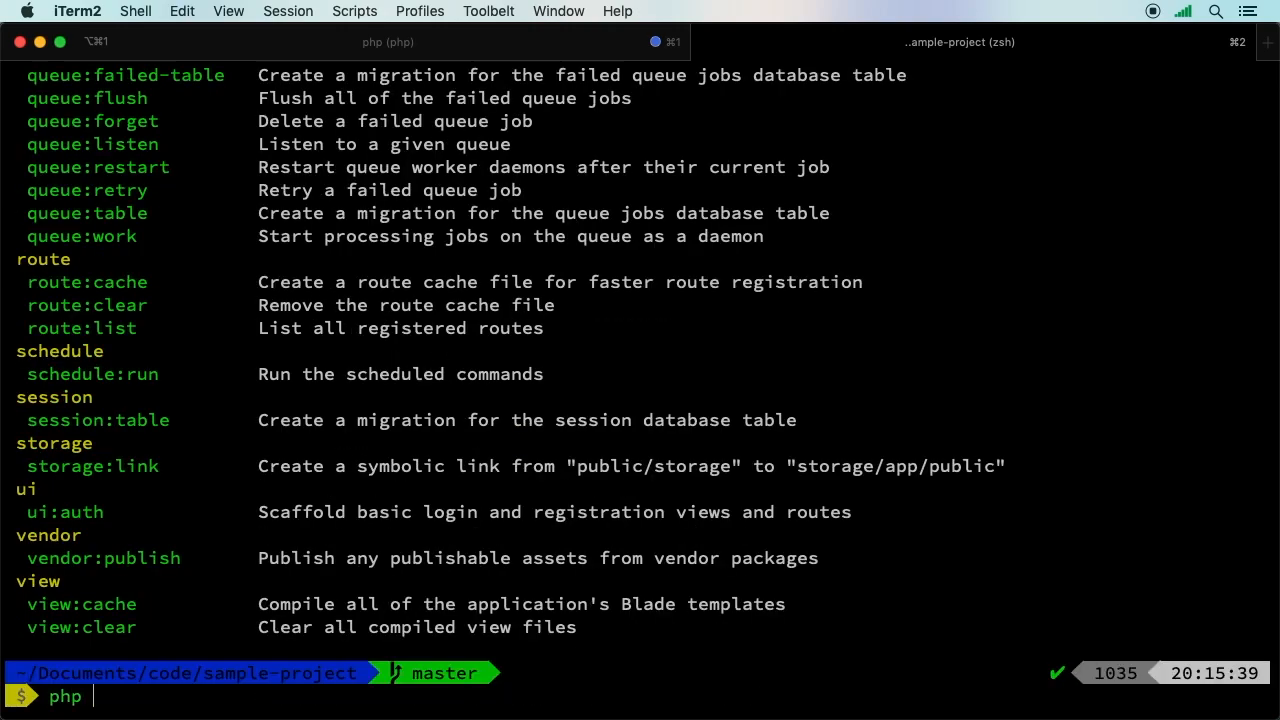
Run artisan help preset and highlight the type argument and the bootstrap and react options.
type("artisan help pre")
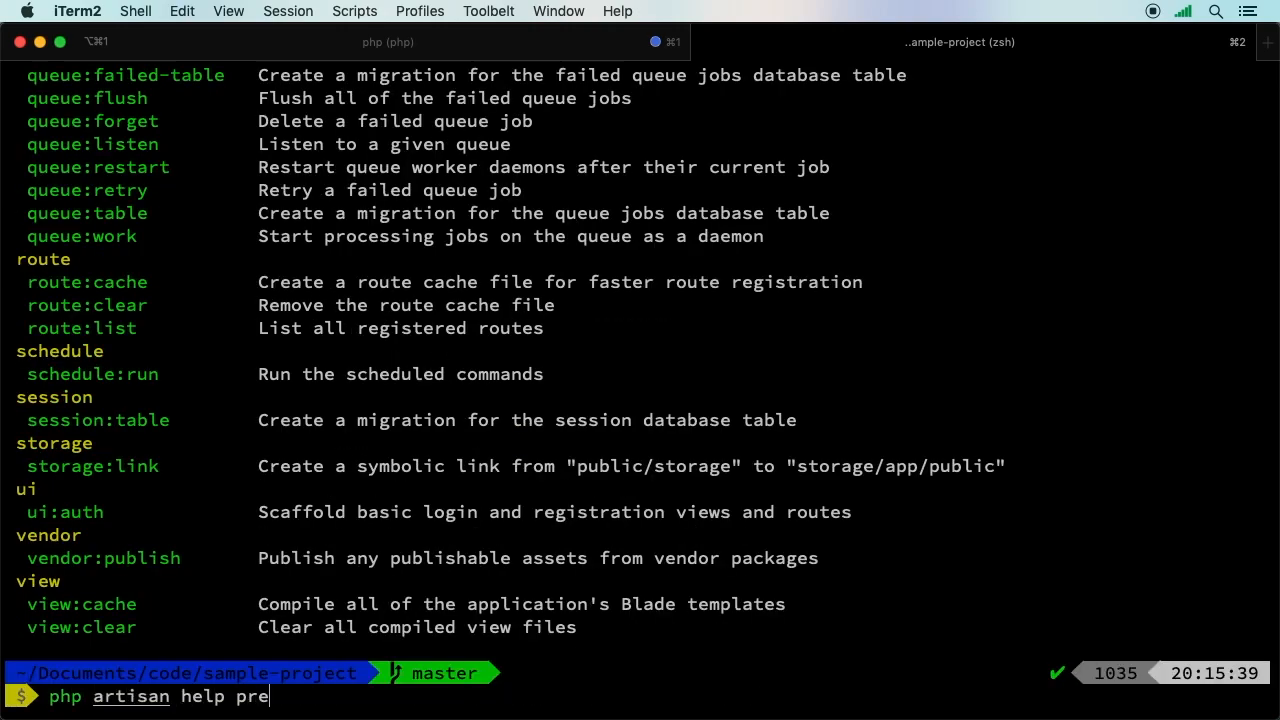
key("Return")
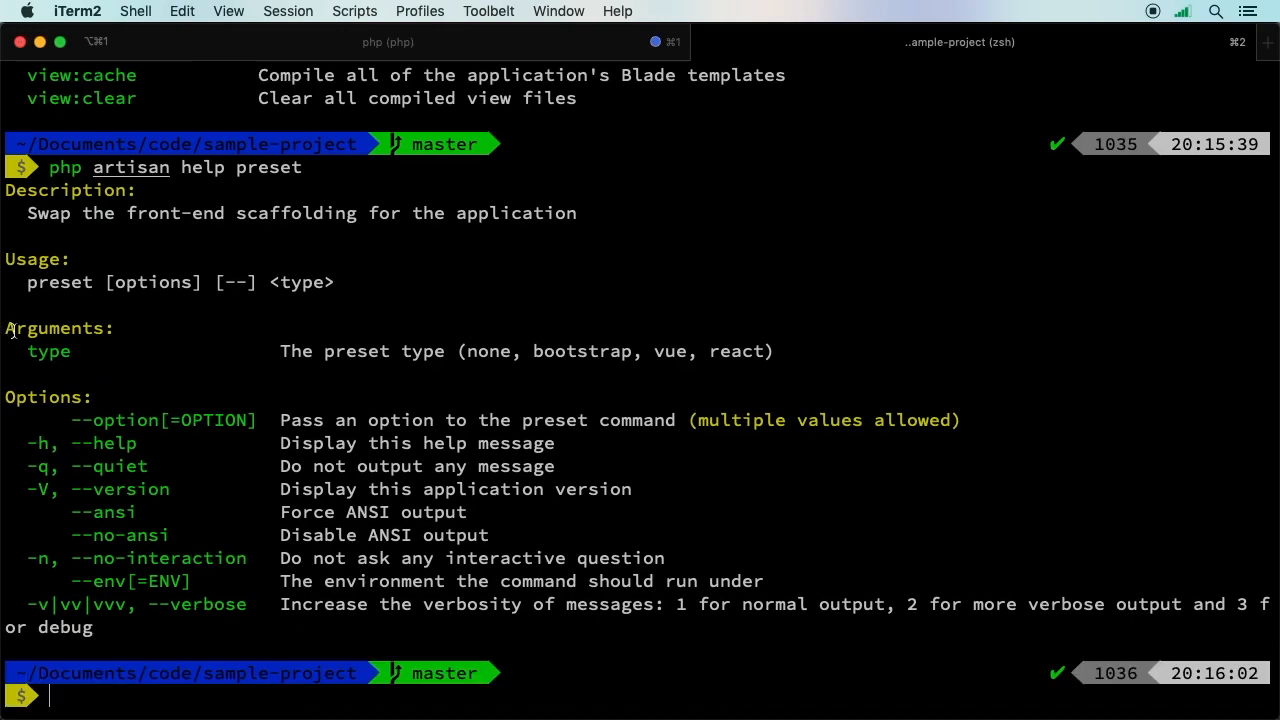
double_click(48, 351)
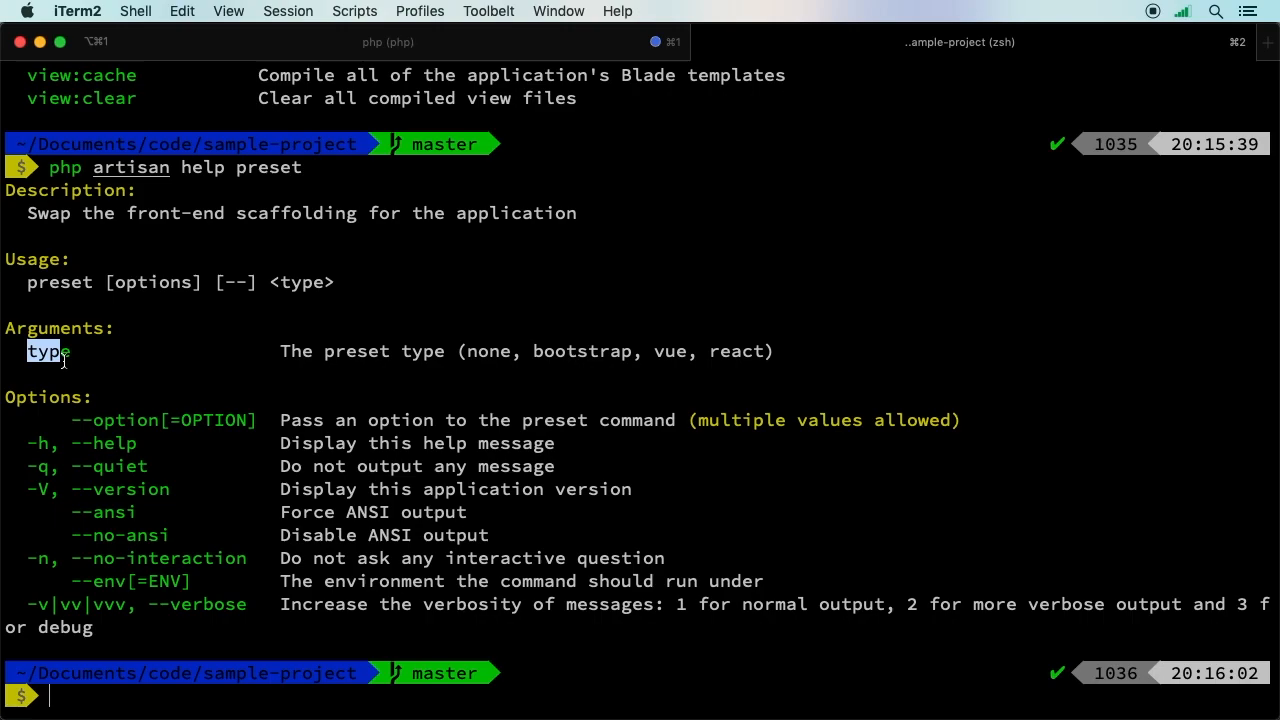
mouse_move(462, 359)
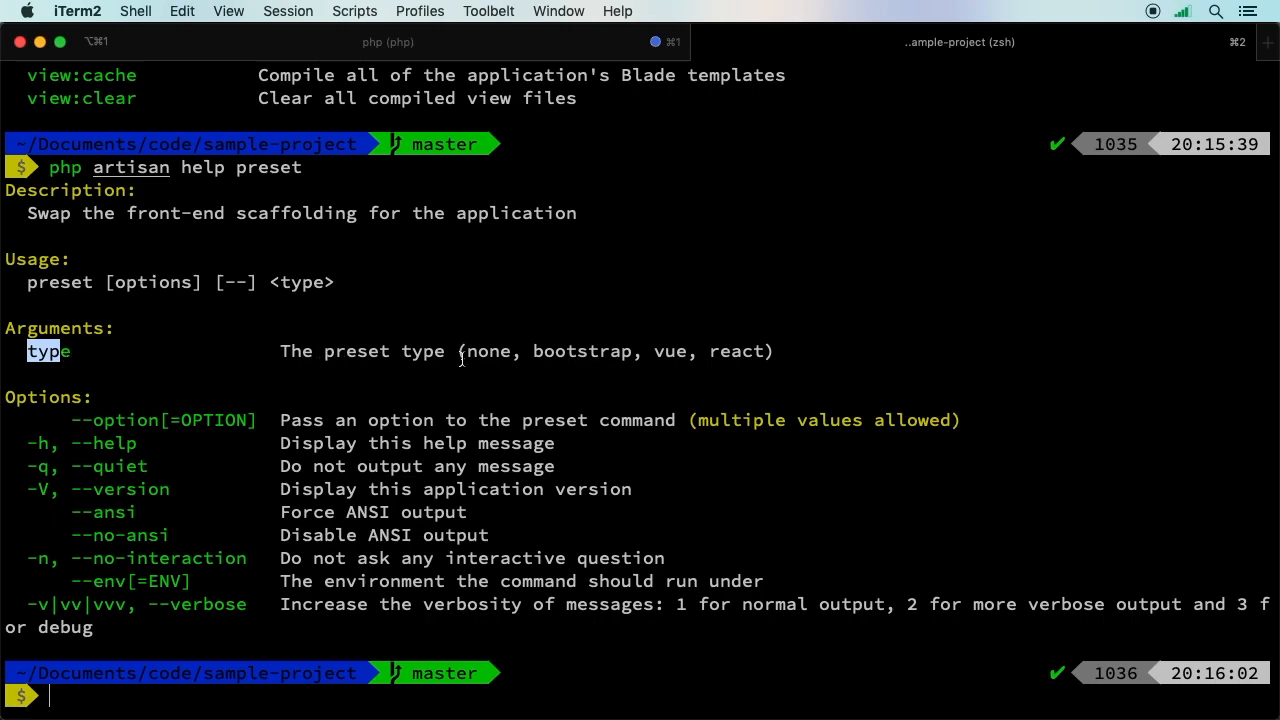
double_click(488, 351)
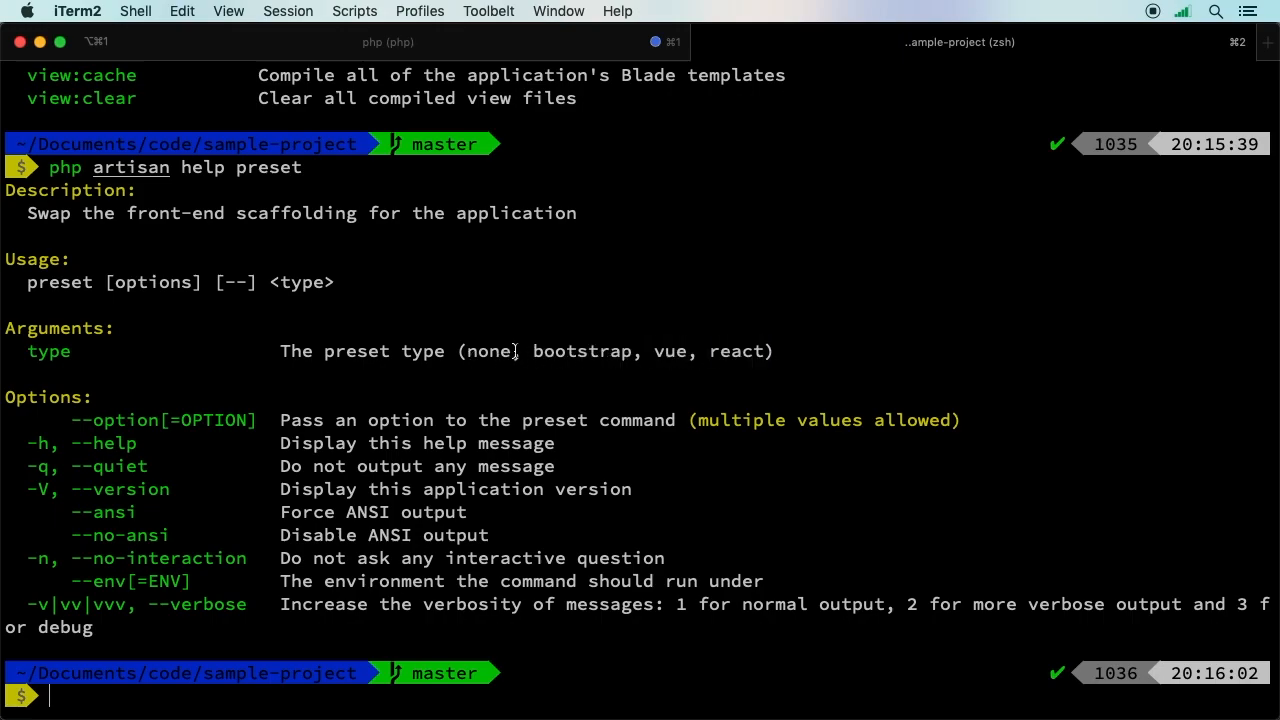
double_click(577, 351)
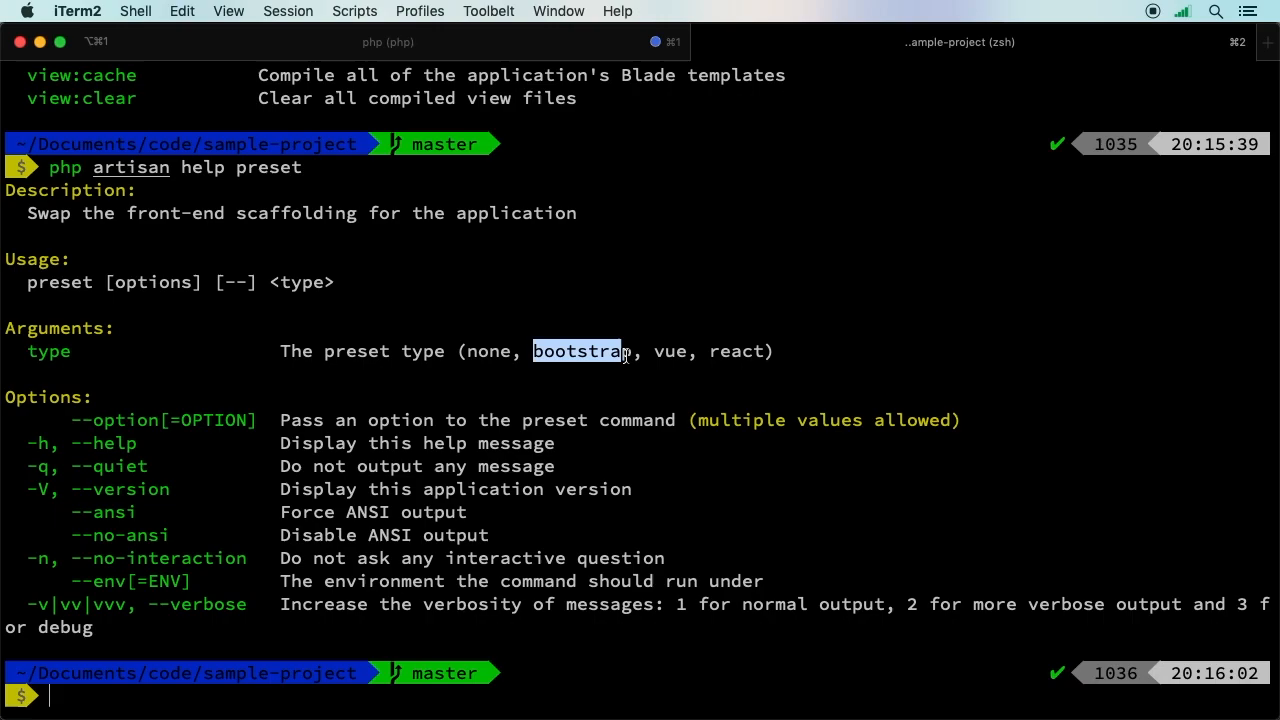
mouse_move(712, 351)
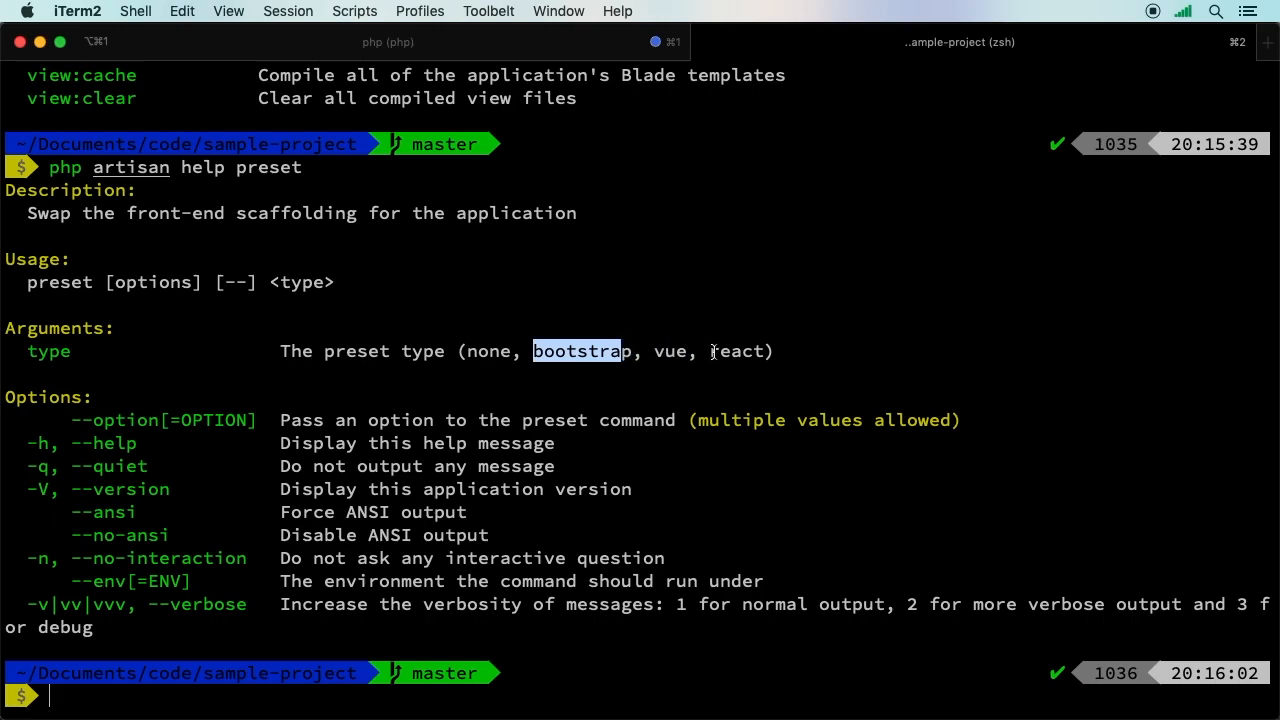
double_click(737, 351)
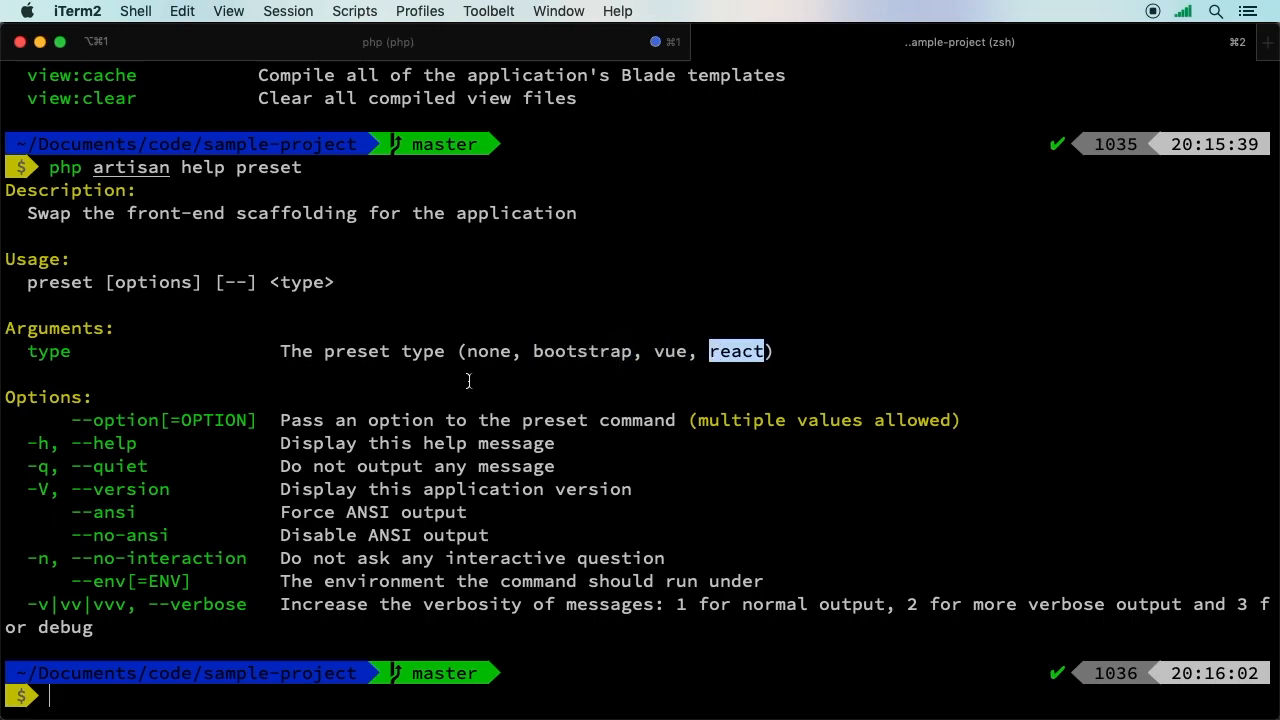
Enter 'php artisan preset bootstrap' at the prompt without running it.
type("php artisan")
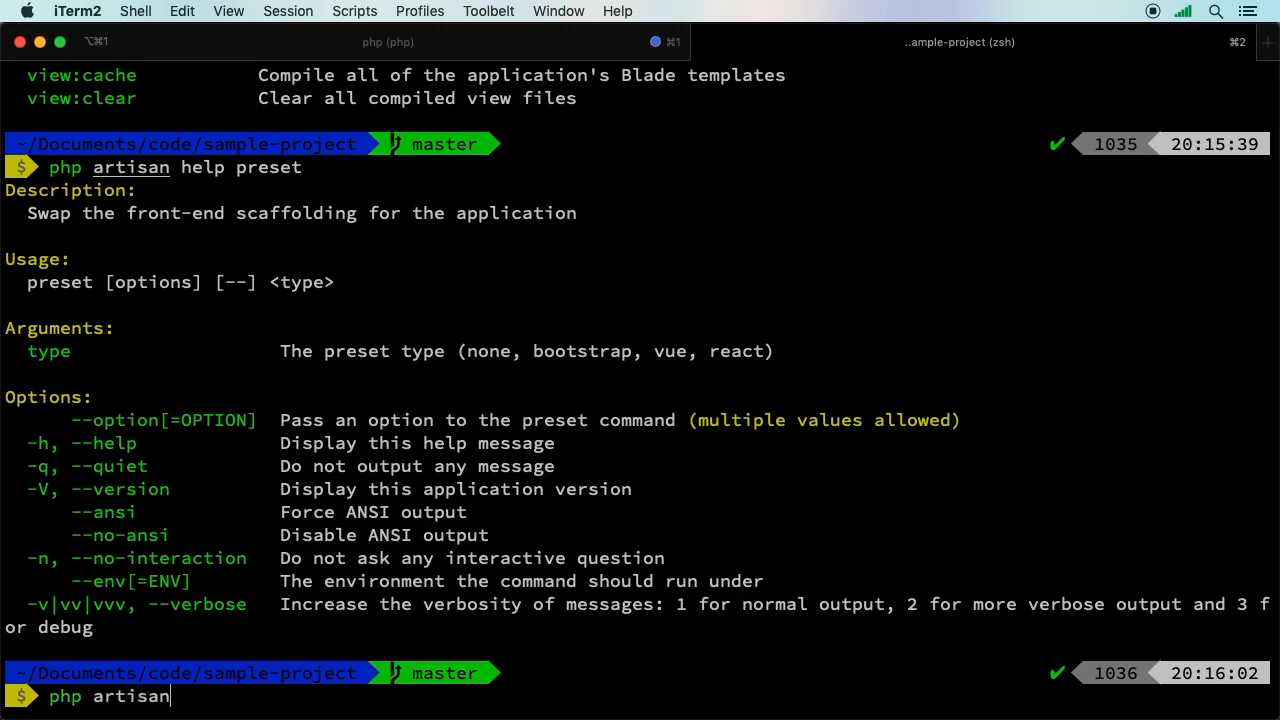
type("preset")
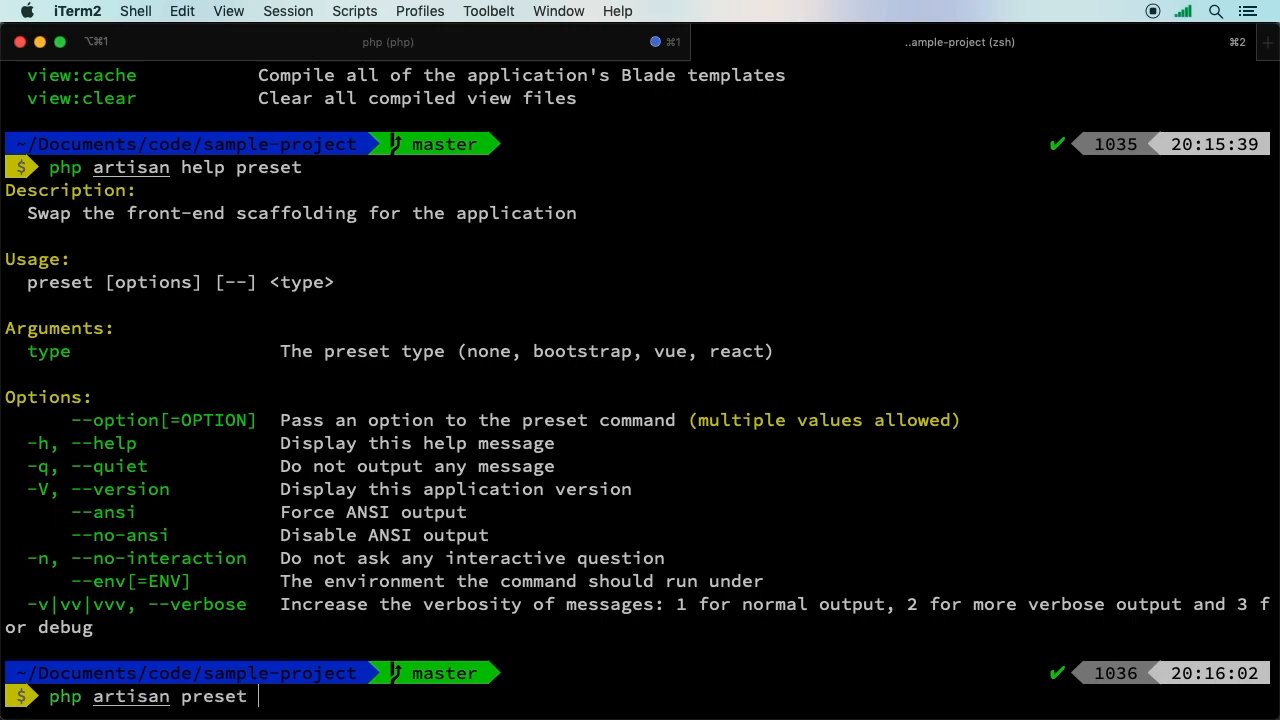
type("bootstrap")
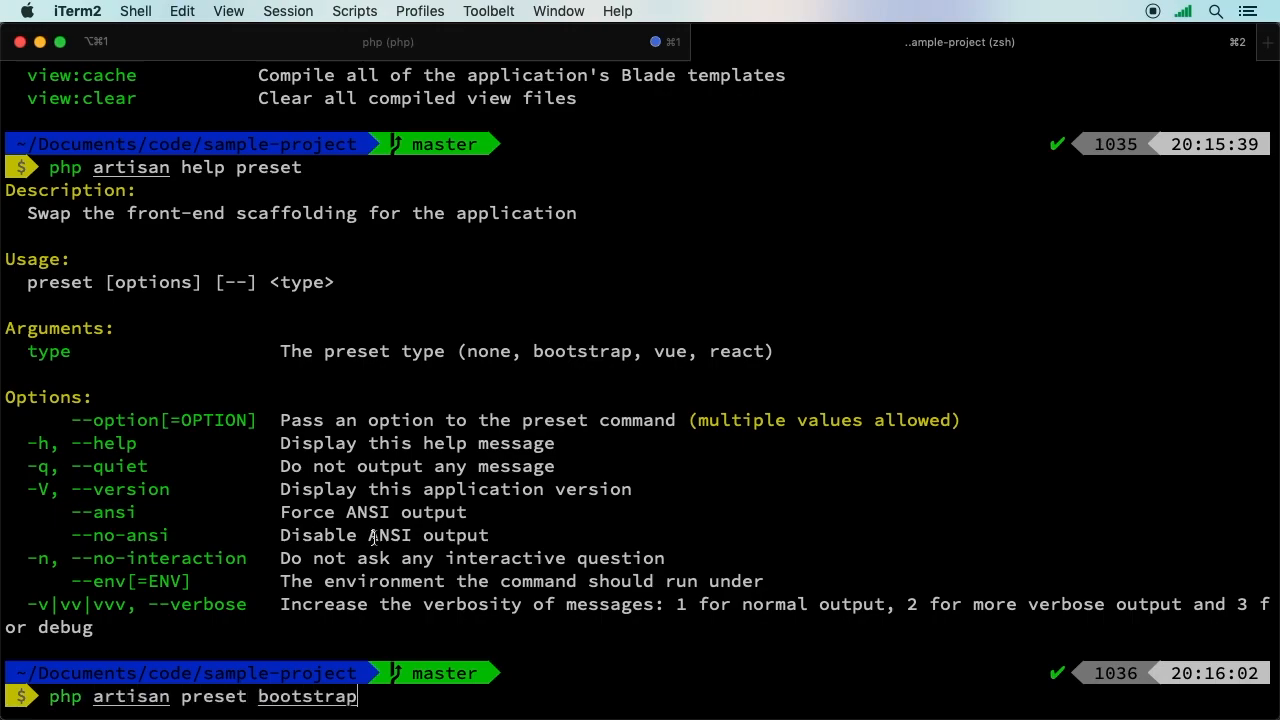
mouse_move(160, 442)
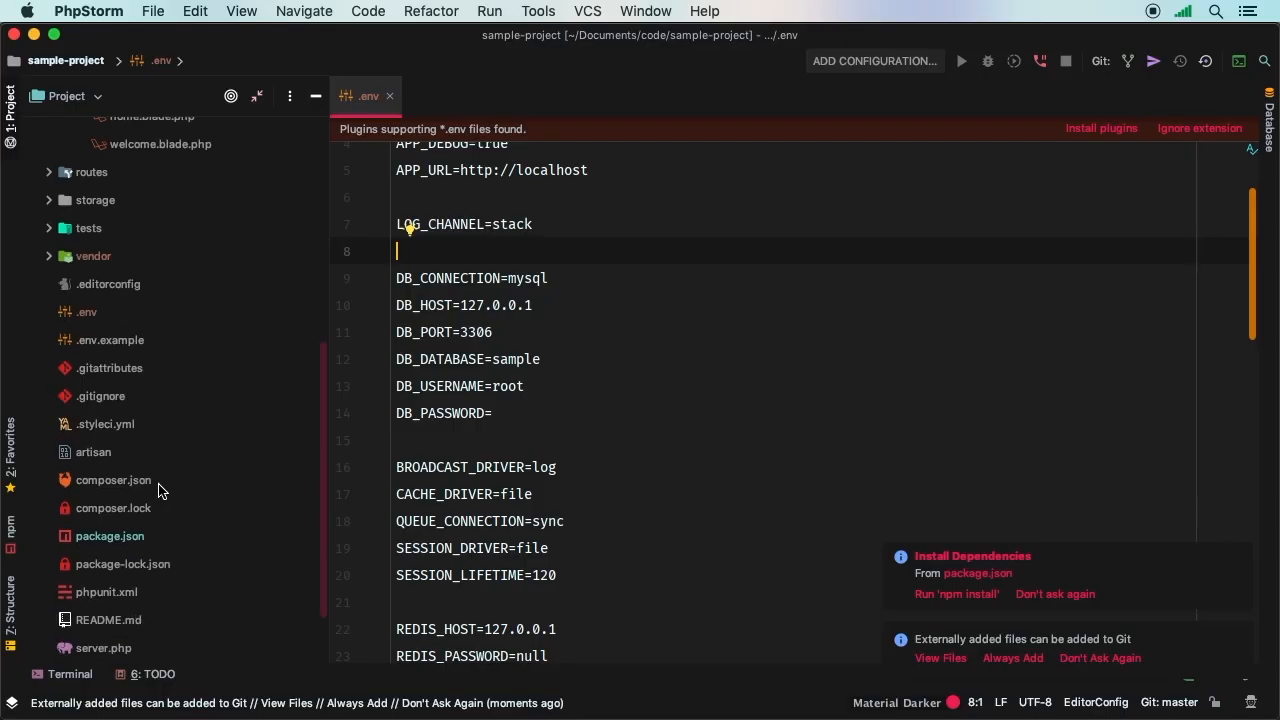
Review app.scss in the sass folder and mark its Bootstrap import line.
scroll("down", 3)
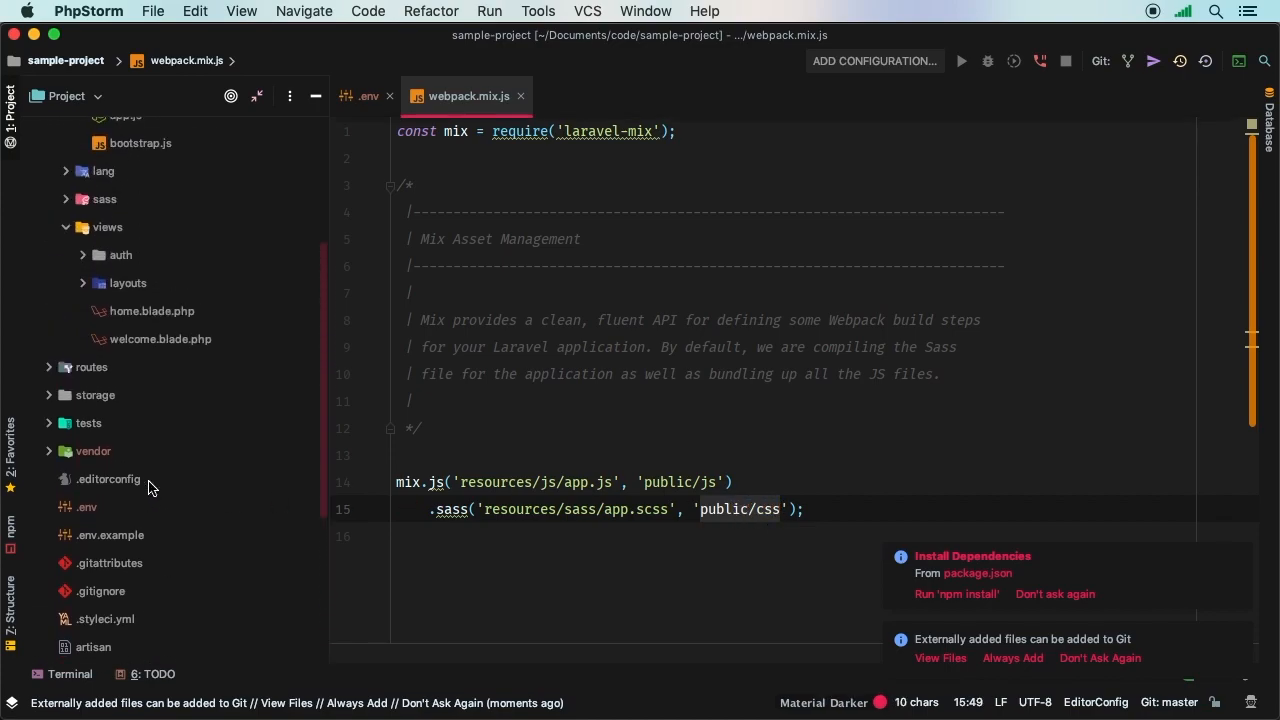
scroll("up", 3)
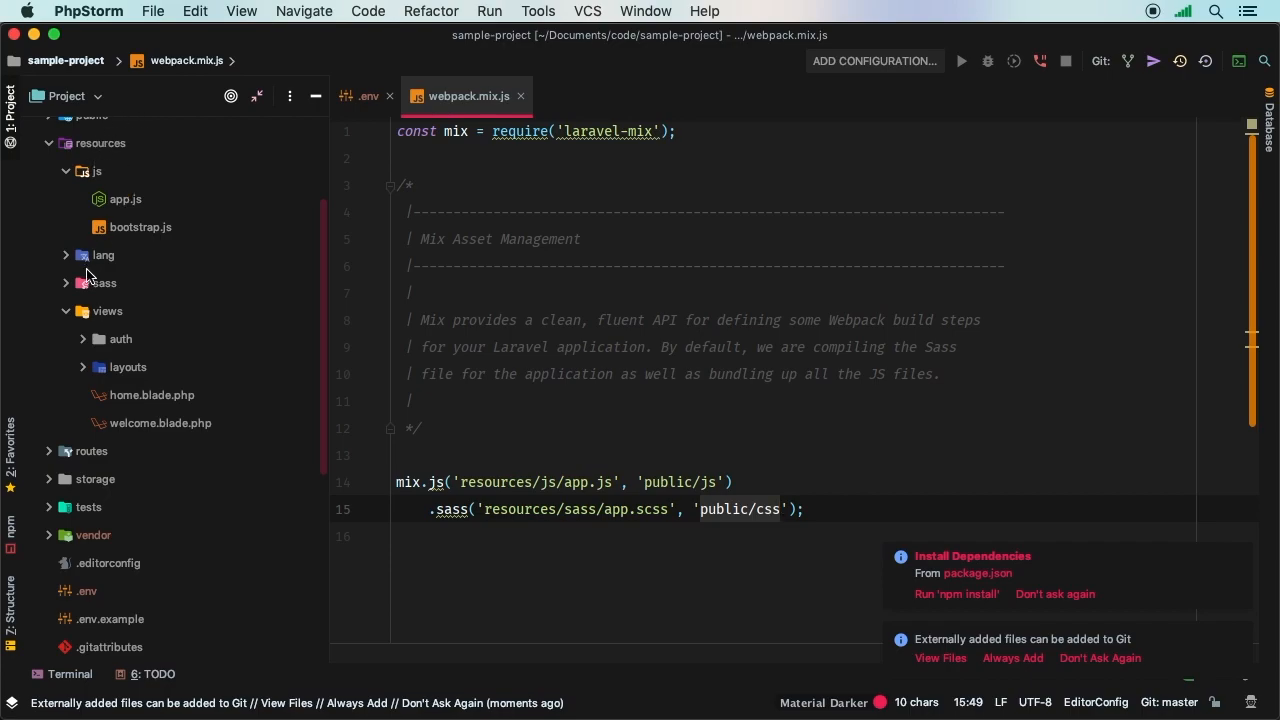
left_click(95, 283)
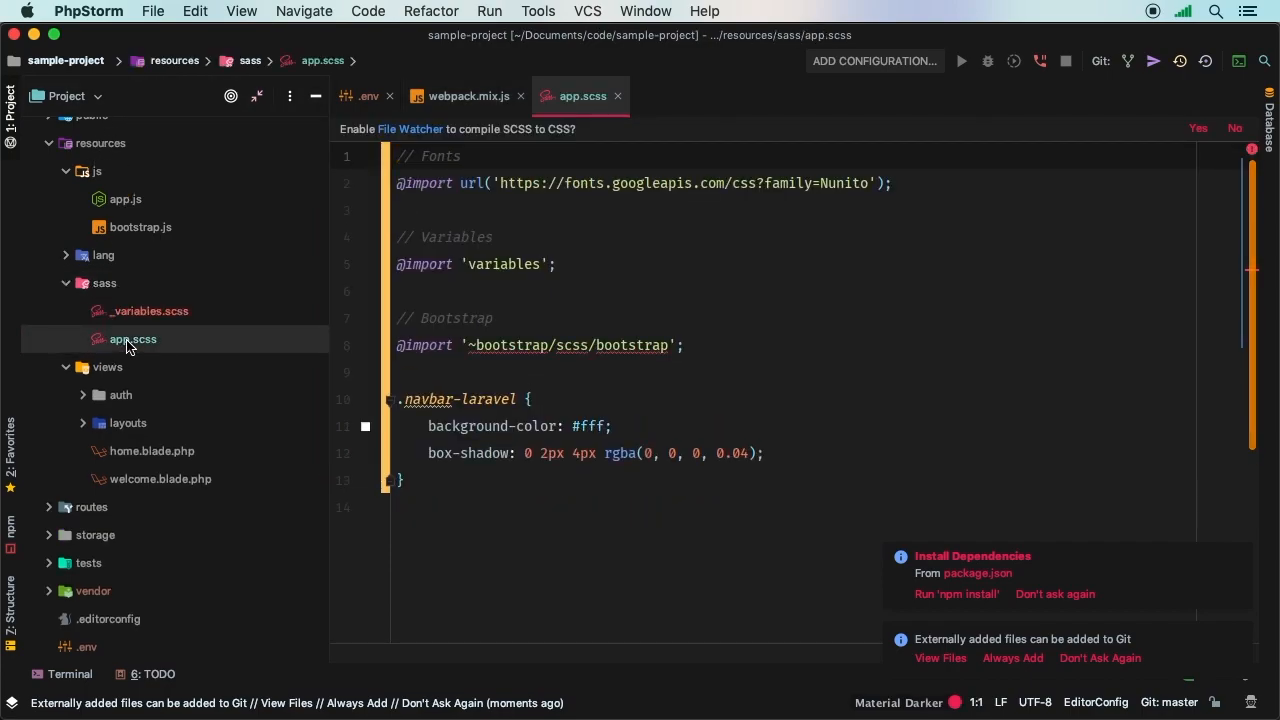
left_click(422, 318)
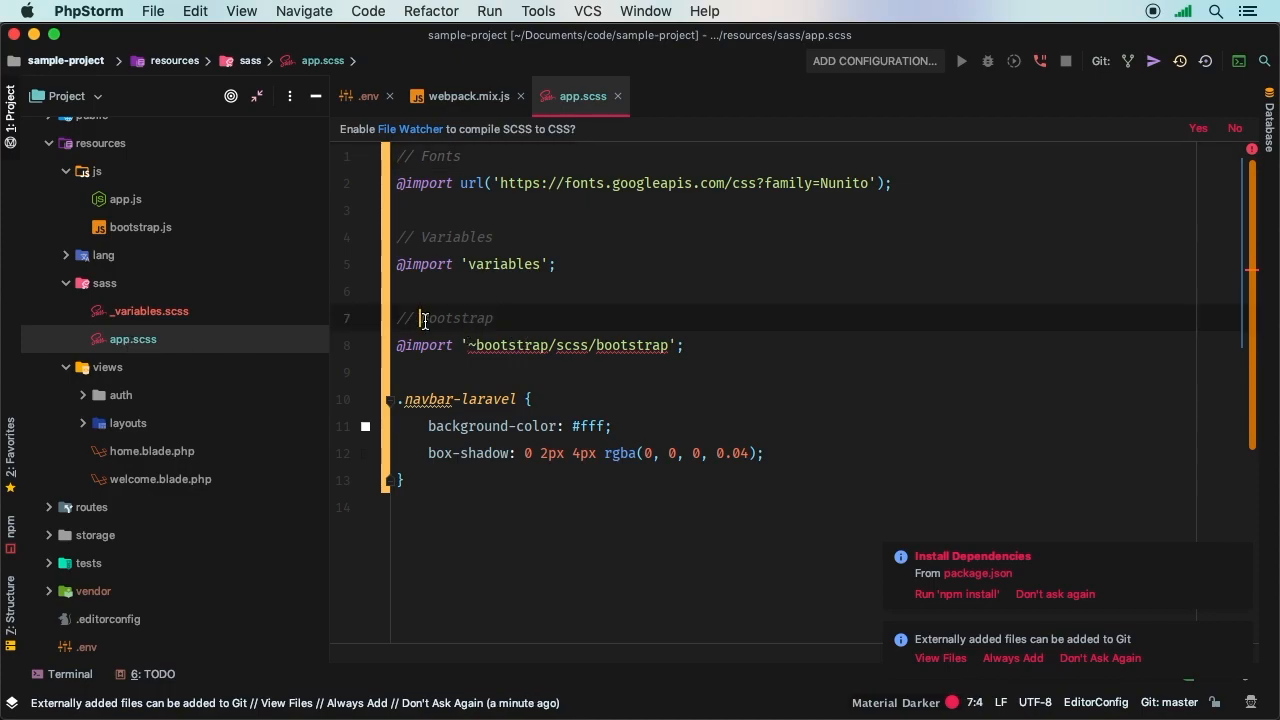
left_click(685, 345)
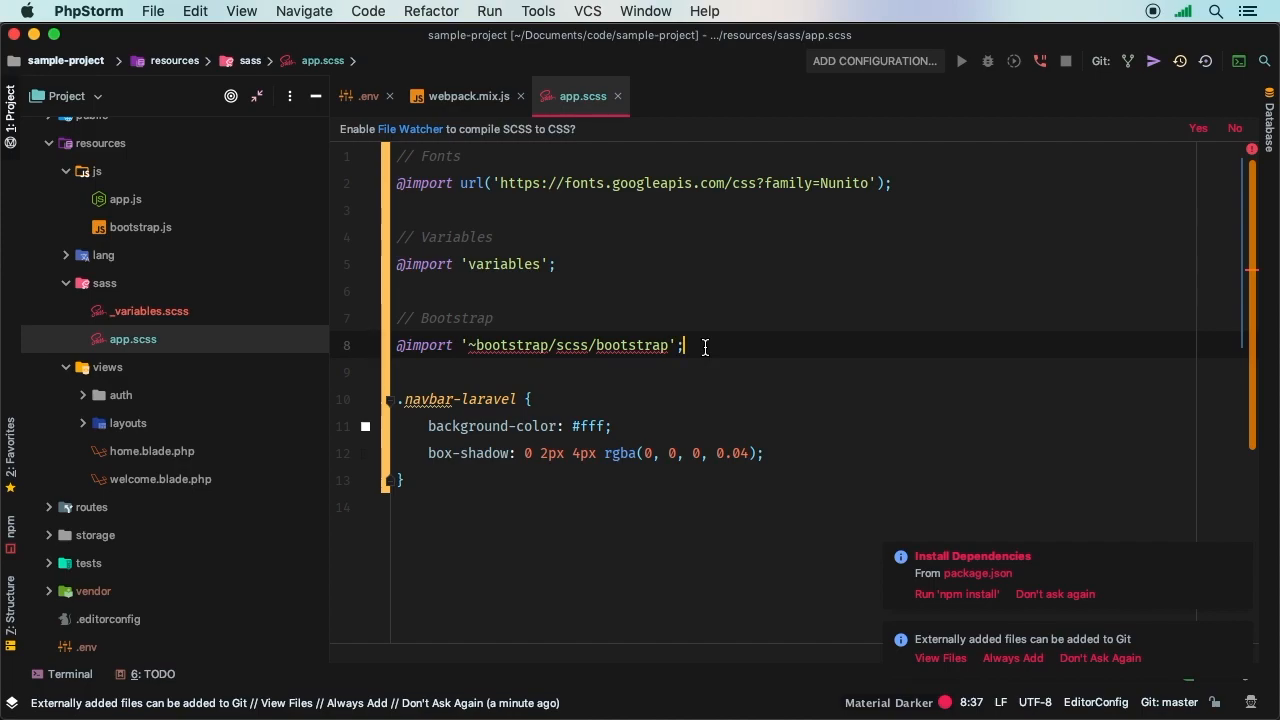
mouse_move(709, 368)
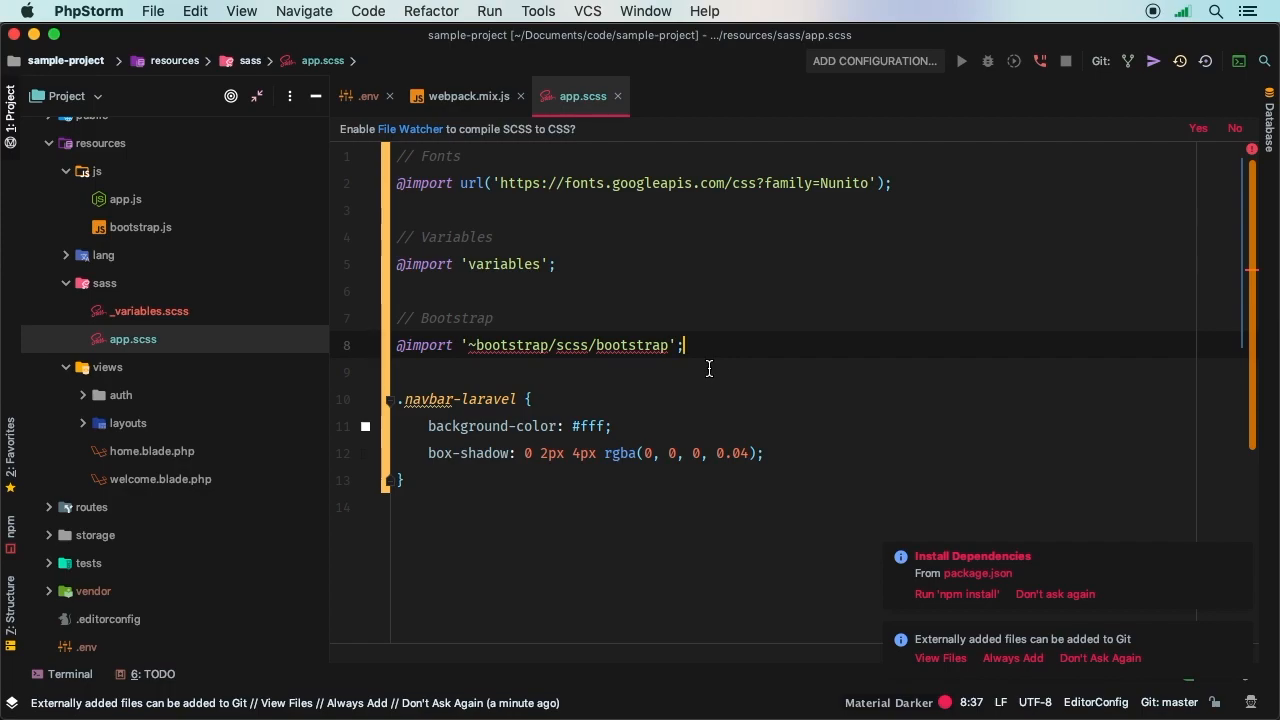
Show webpack.mix.js and locate it in the Project tree.
left_click(461, 95)
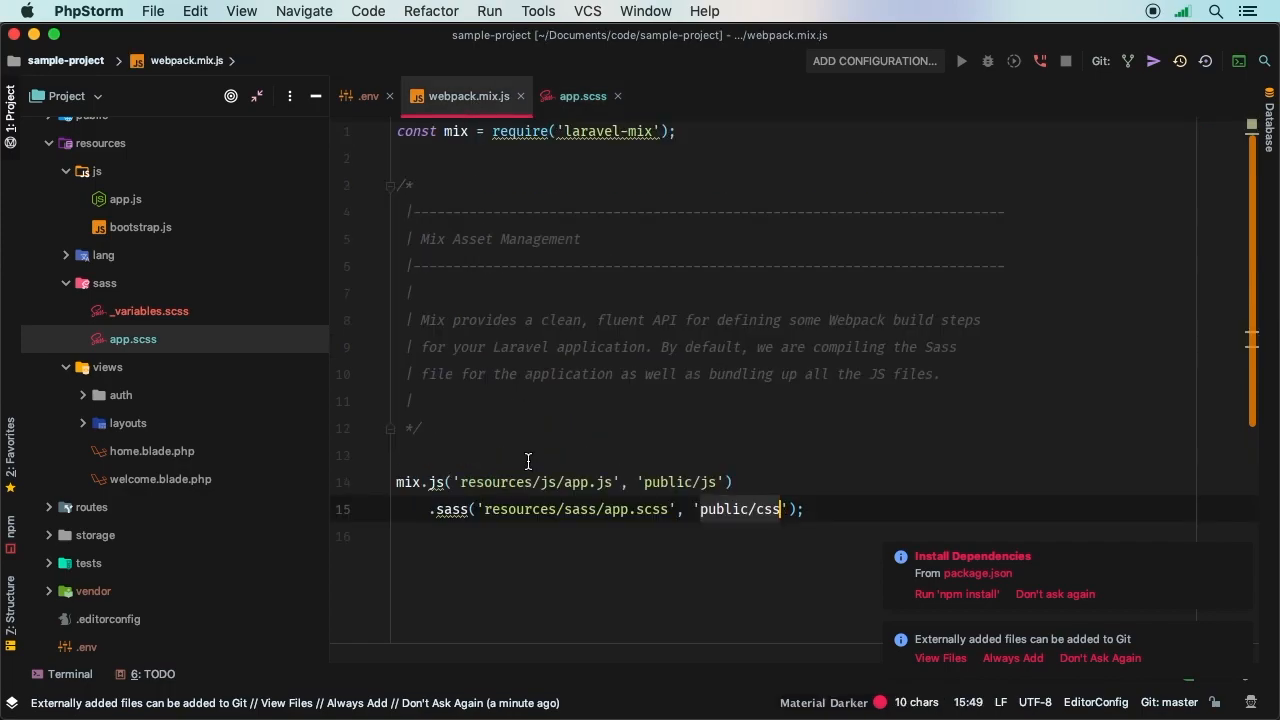
scroll("down", 3)
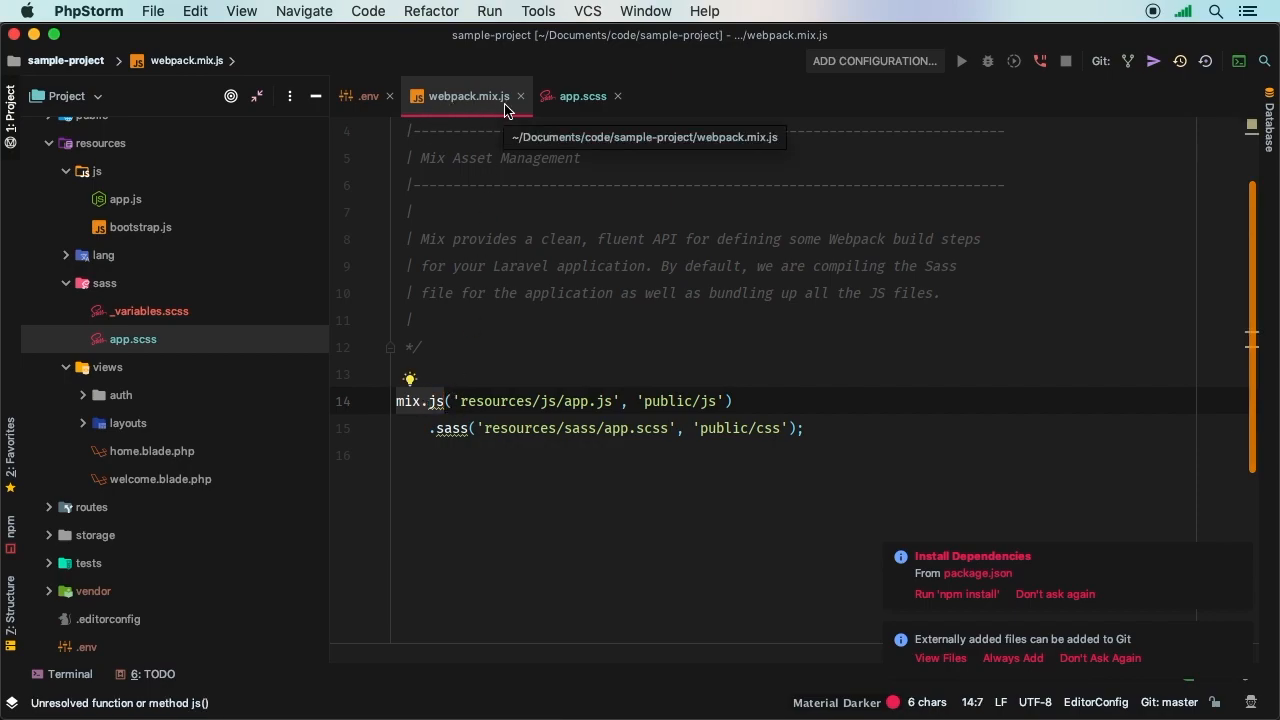
scroll("down", 3)
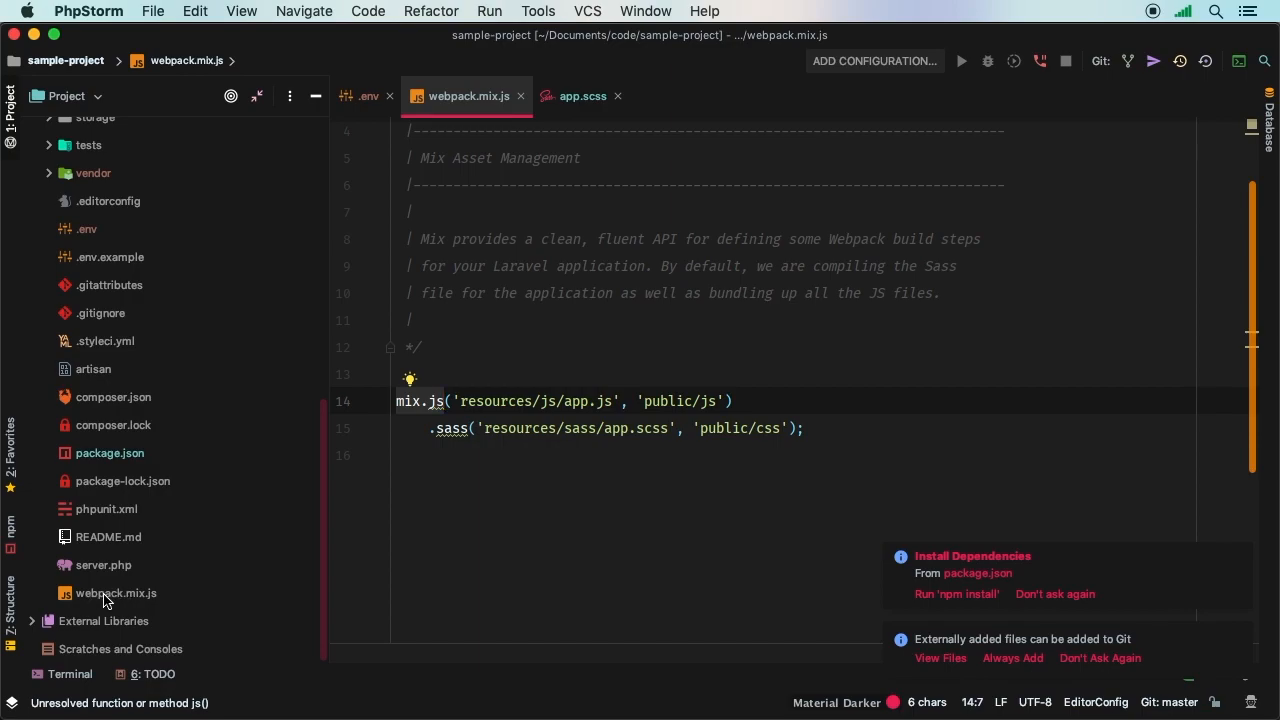
left_click(117, 593)
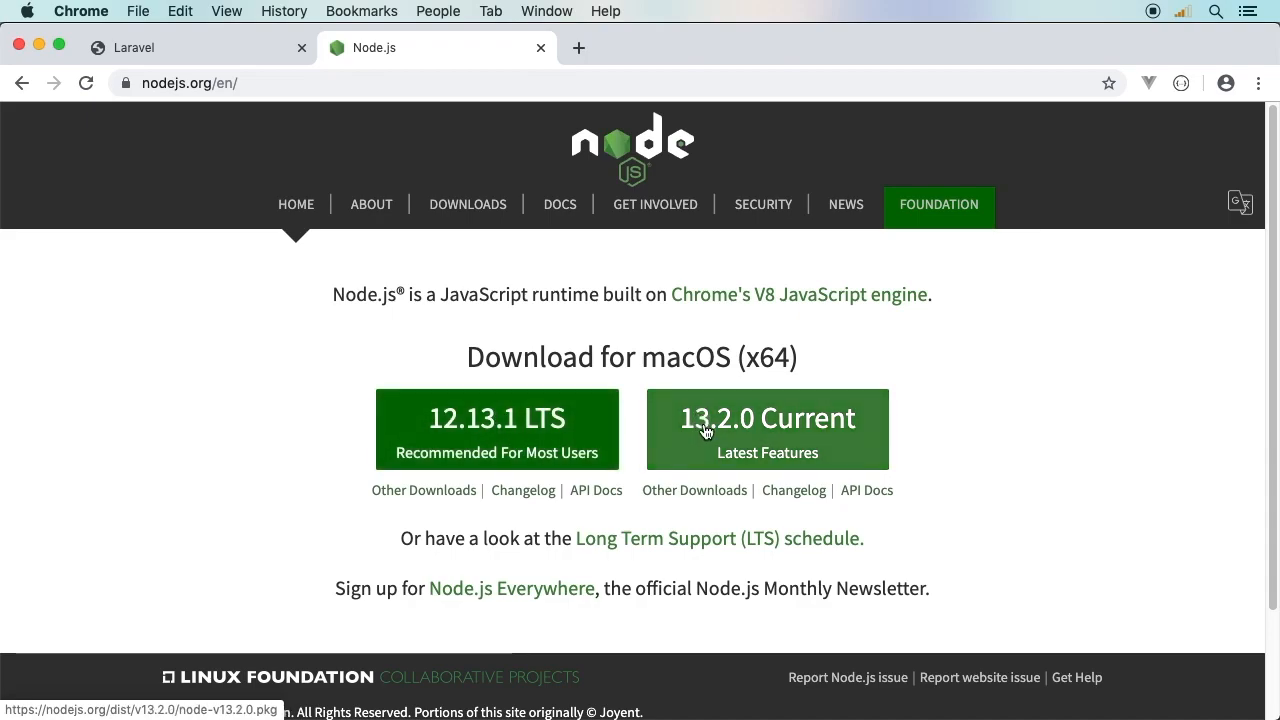
mouse_move(705, 420)
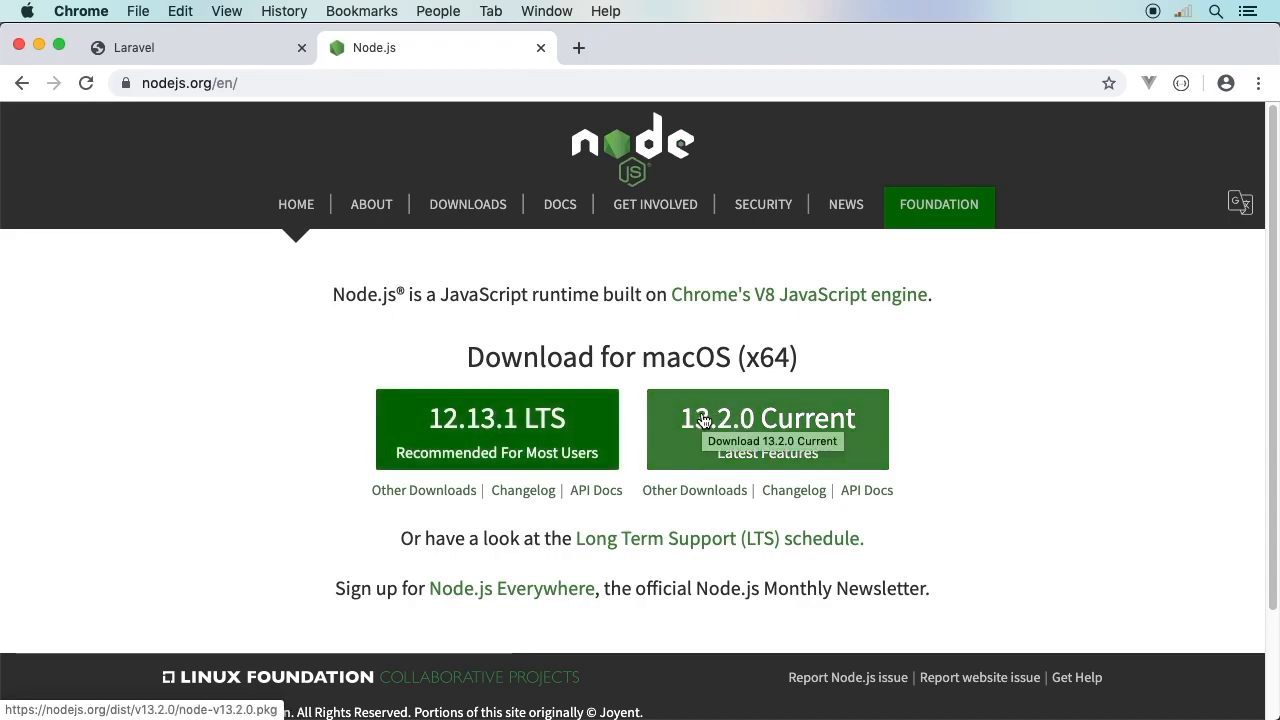
mouse_move(467, 204)
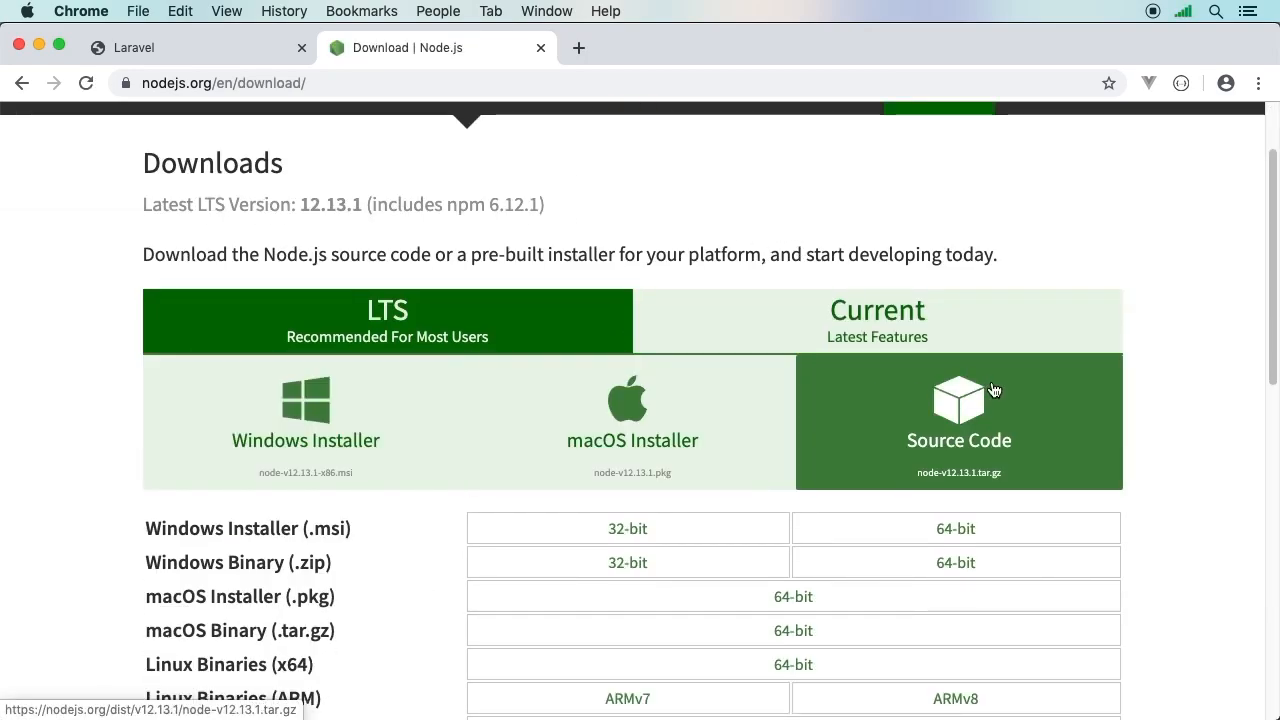
mouse_move(744, 420)
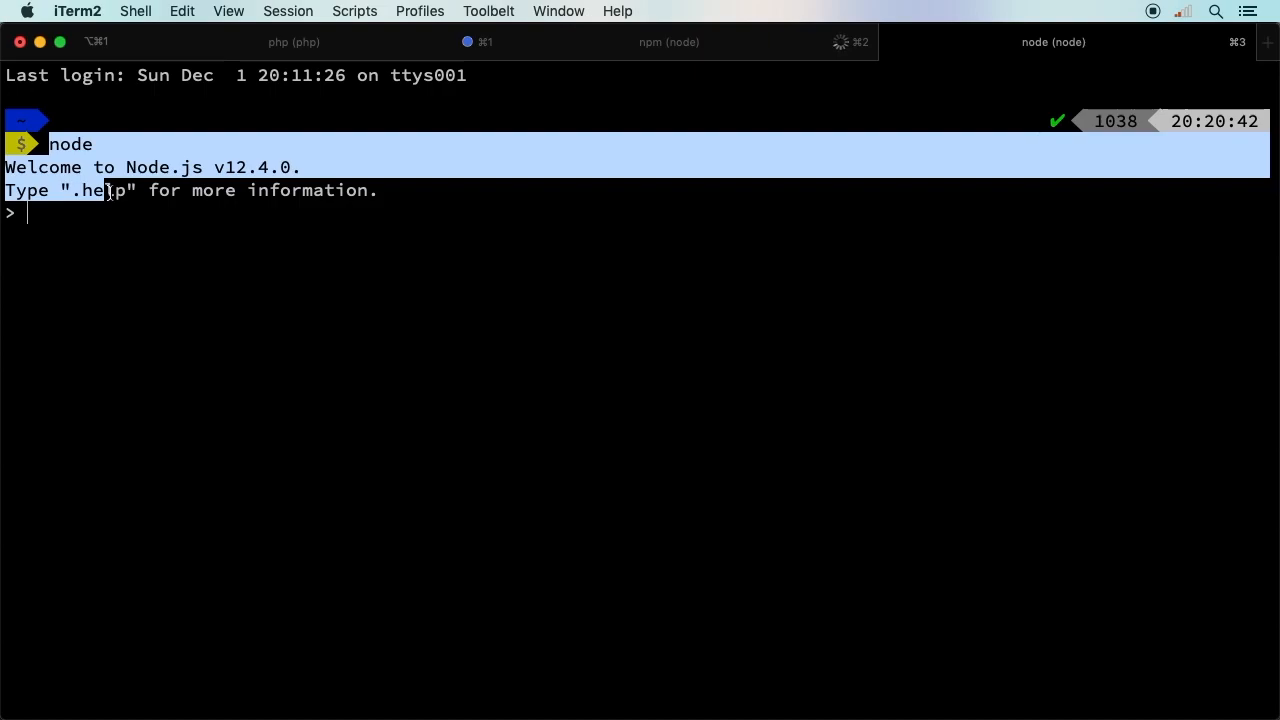
Exit the Node REPL and confirm node -v reports v12.4.0.
key("ctrl+c")
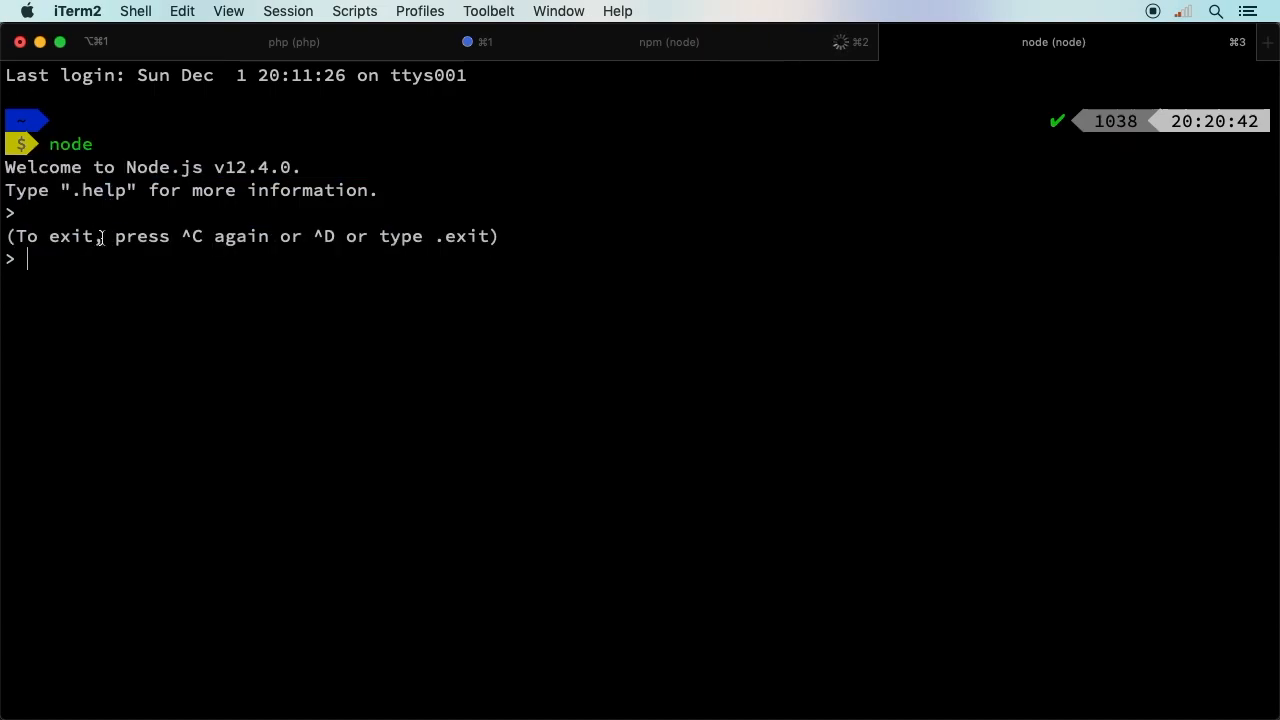
key("ctrl+d")
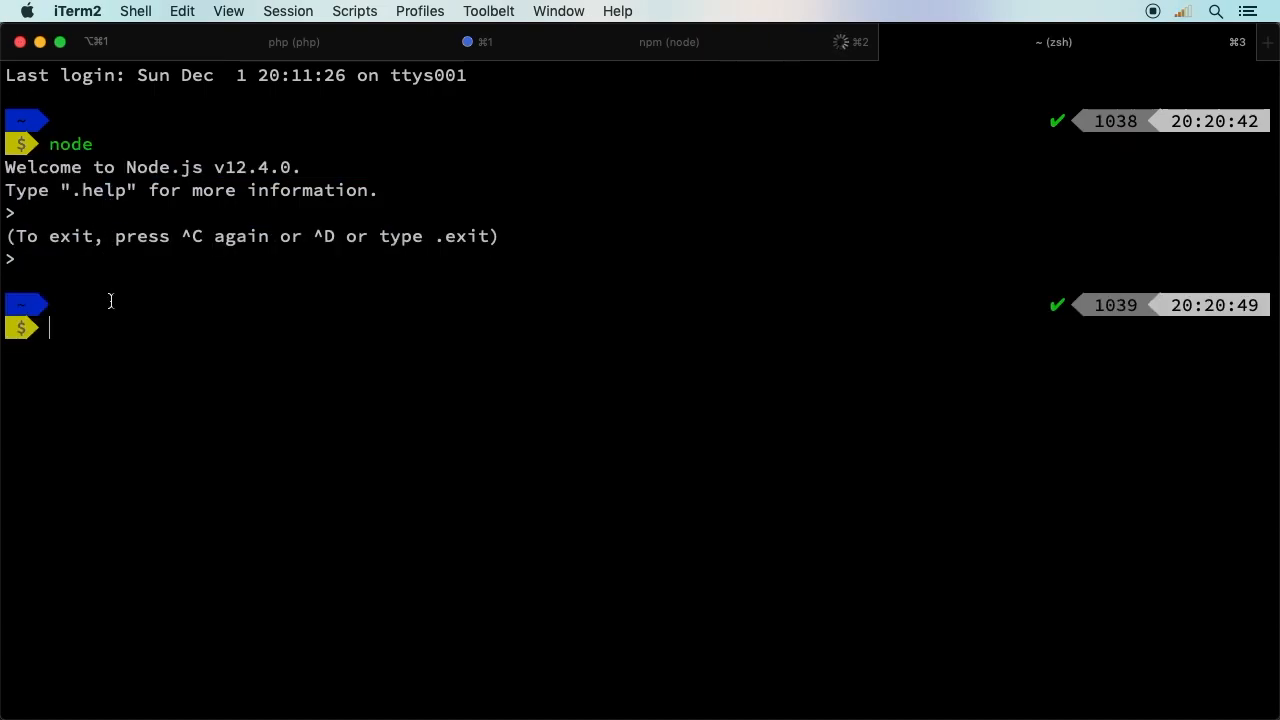
type("node -v")
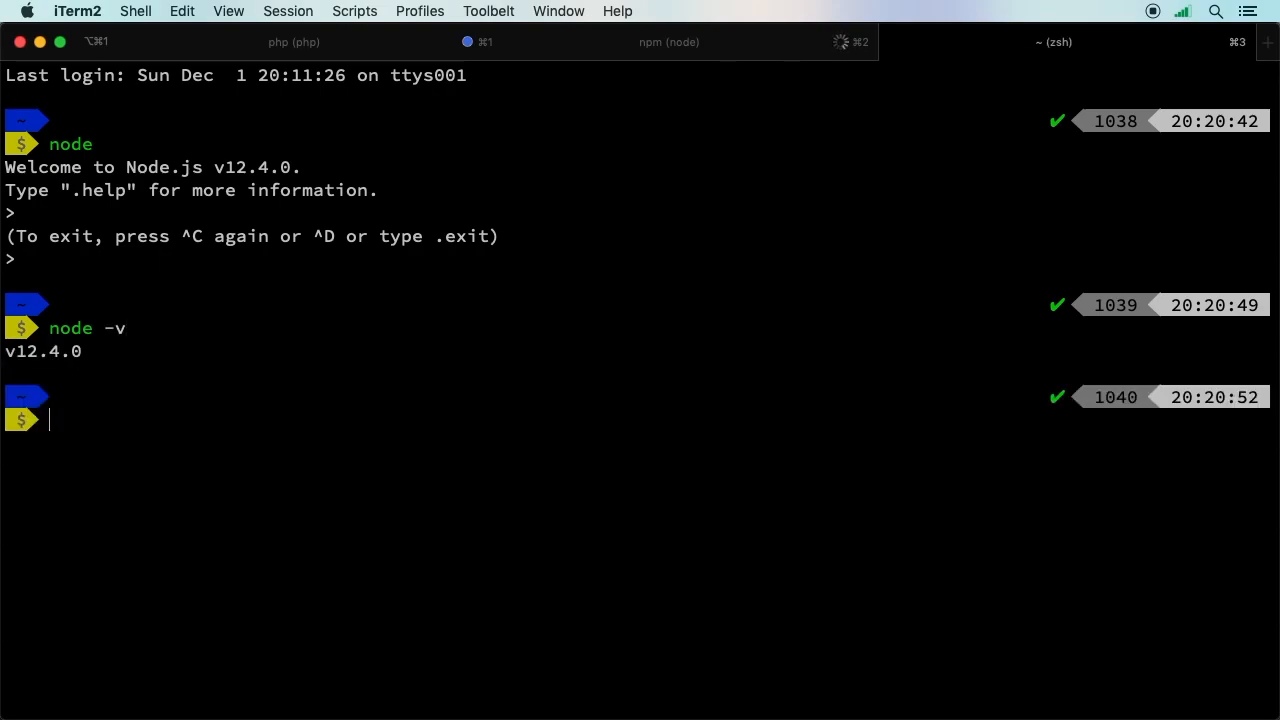
type("np")
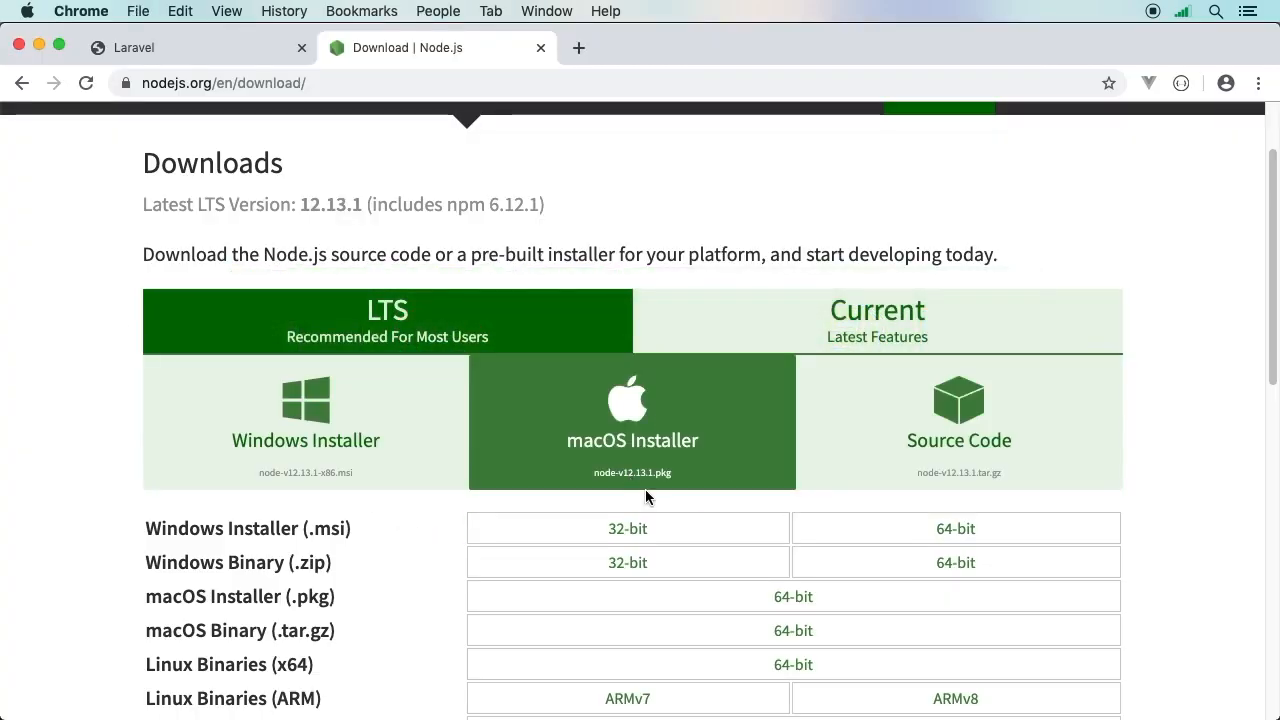
scroll("down", 3)
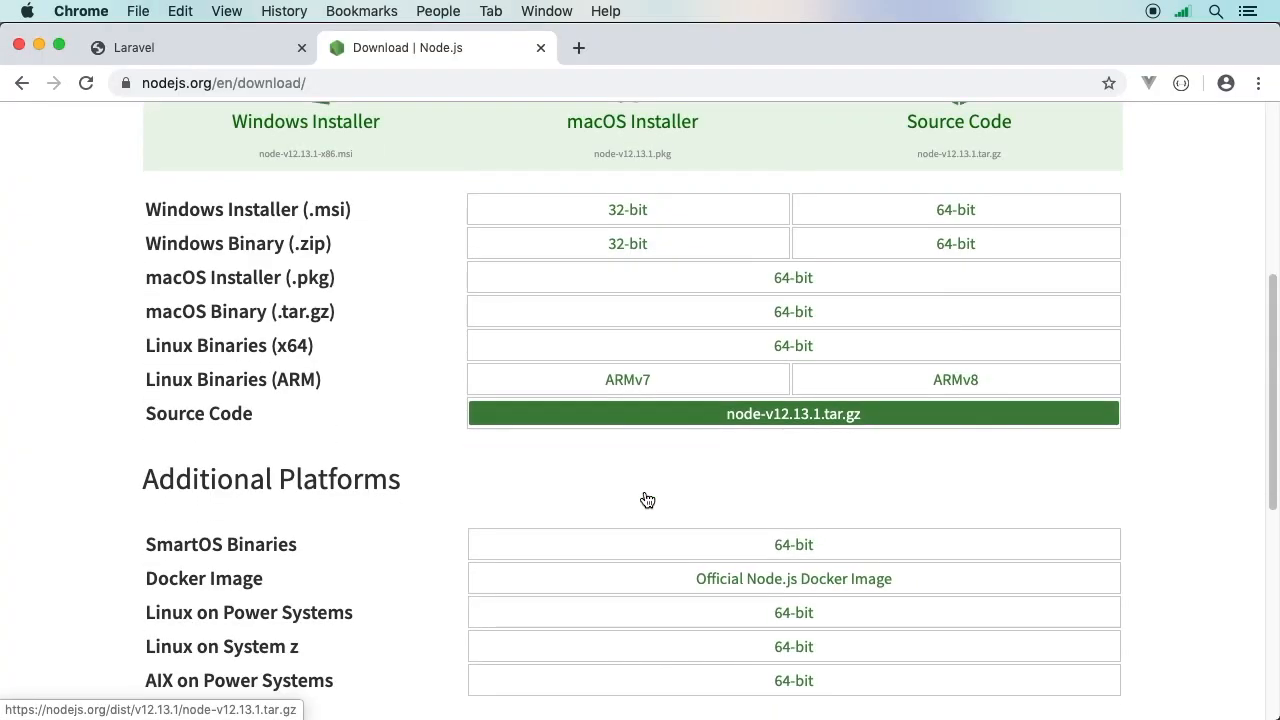
scroll("up", 3)
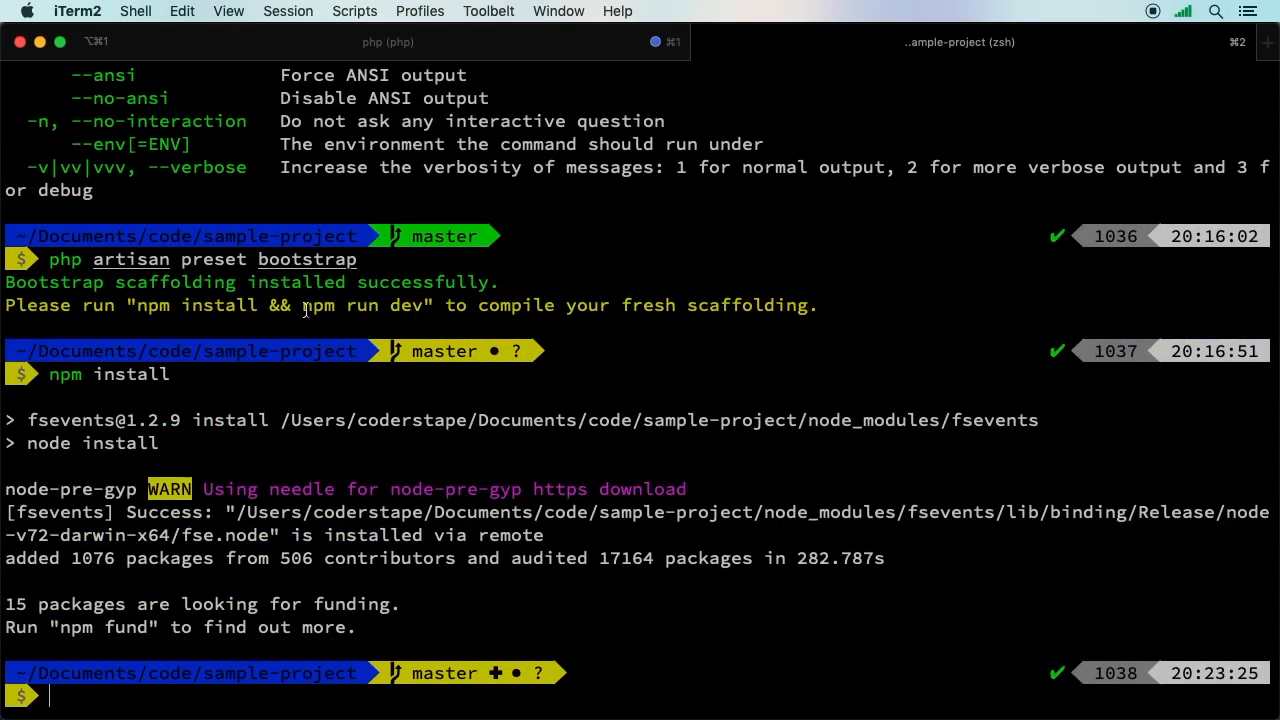
Select part of the suggested compile instructions in the terminal output.
double_click(361, 305)
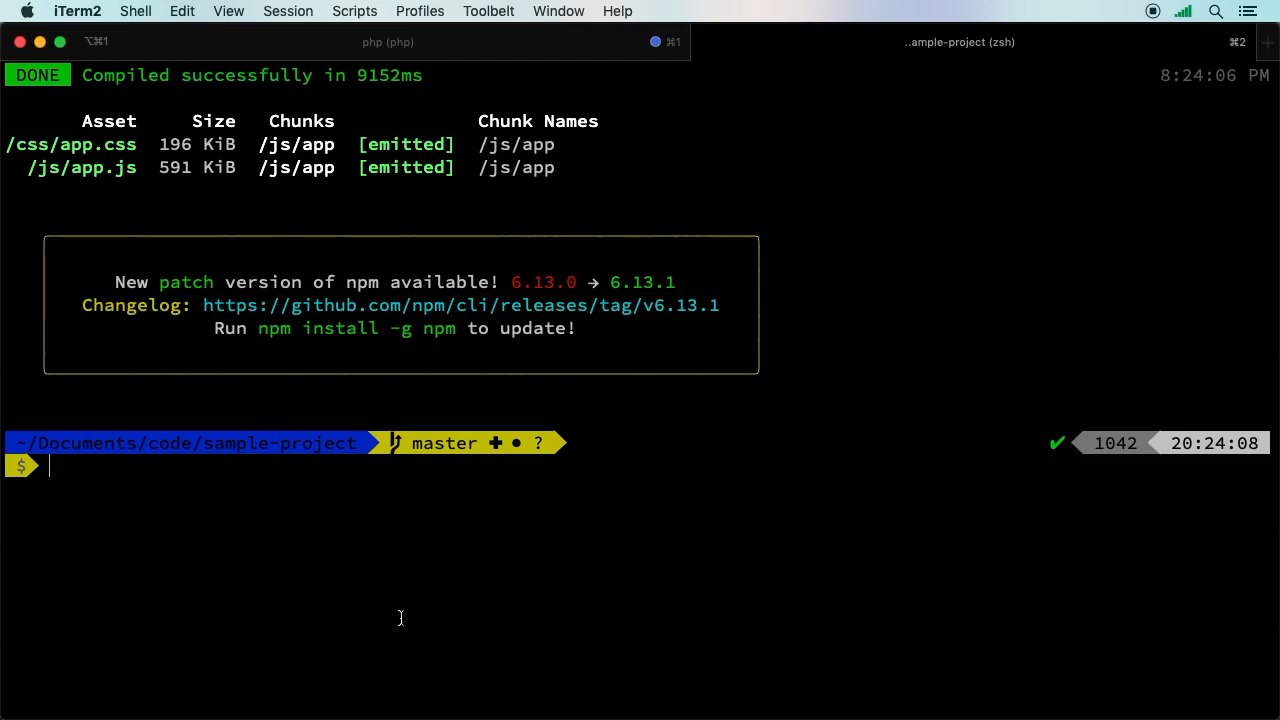
mouse_move(1275, 178)
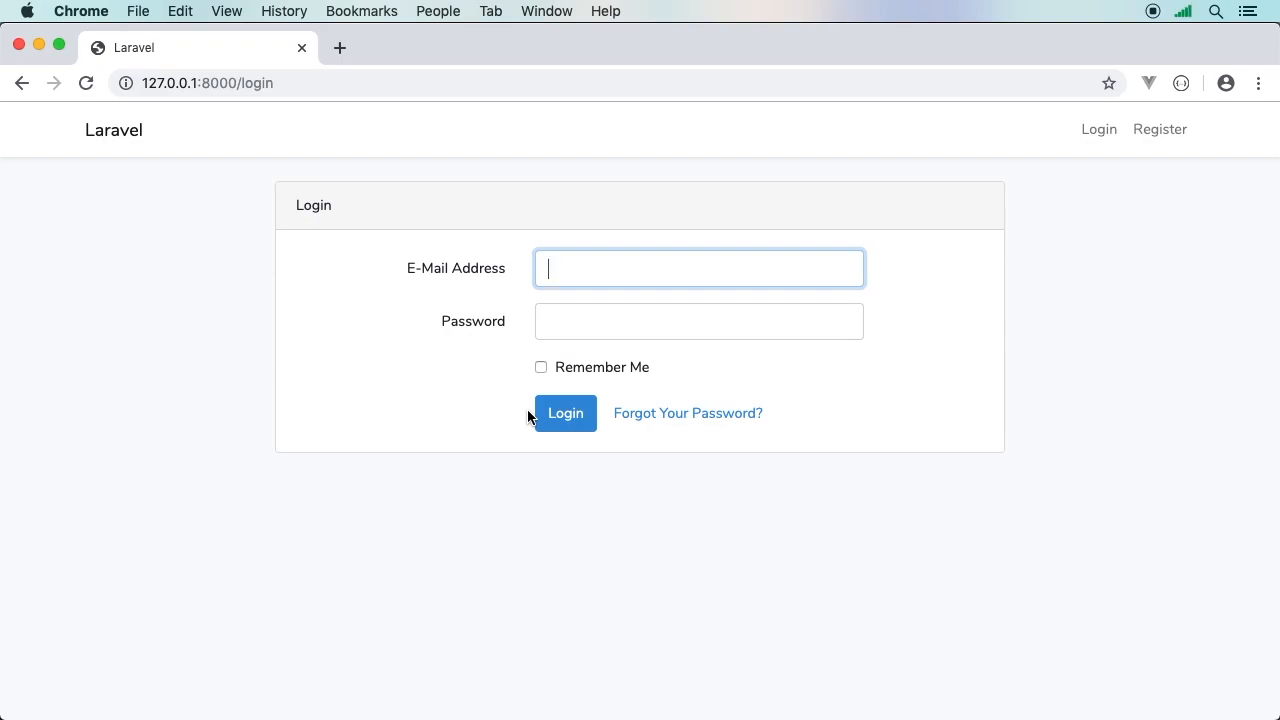
mouse_move(1105, 179)
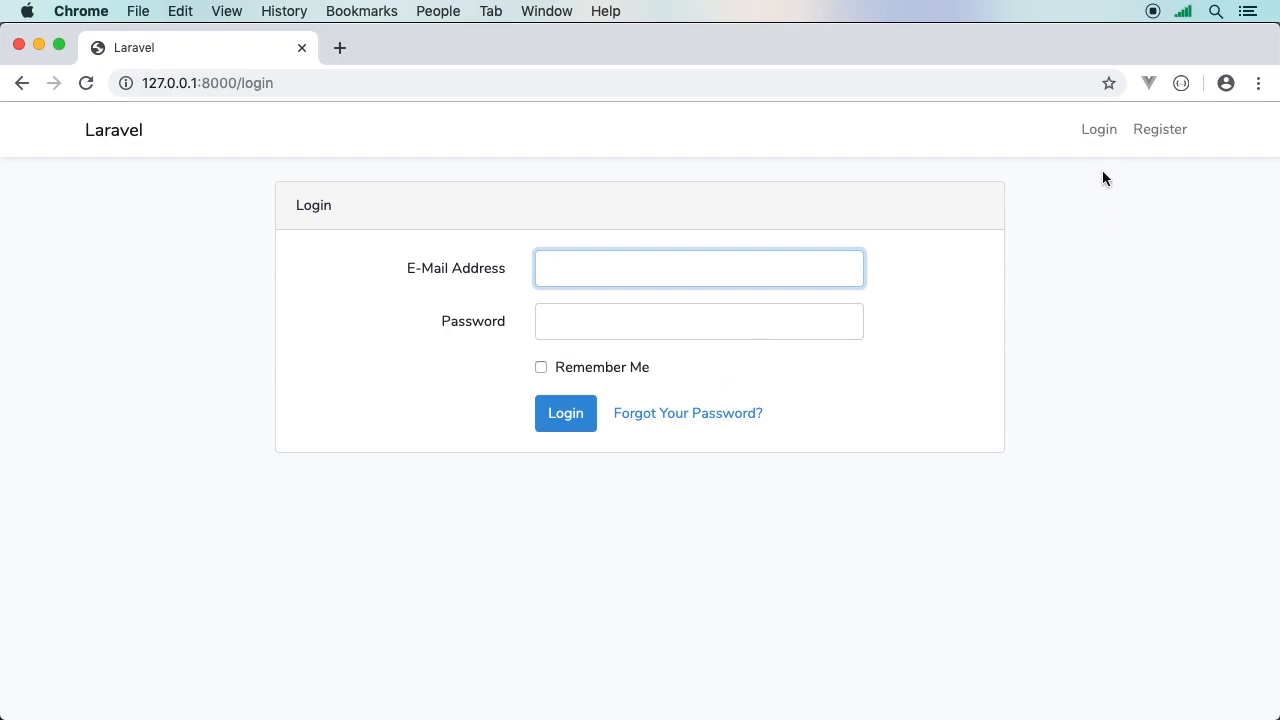
Check the Bootstrap-styled Register and Login pages, then log in to the dashboard.
left_click(1159, 128)
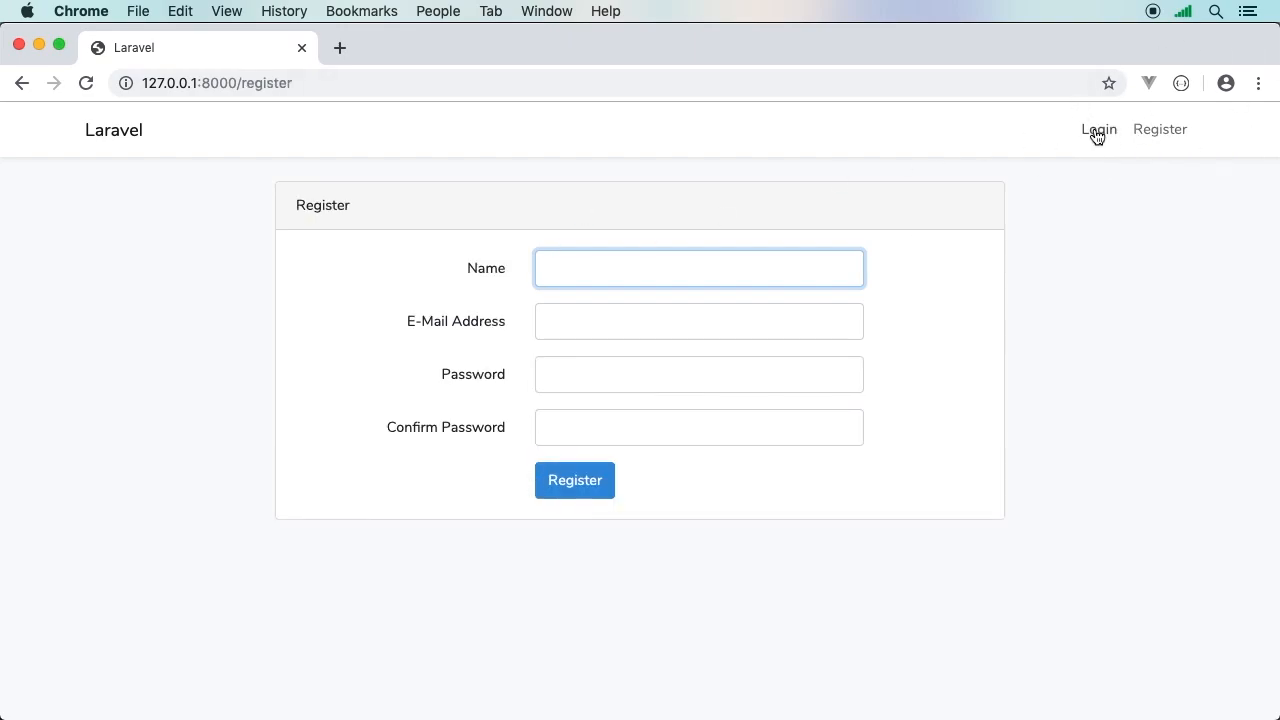
left_click(1098, 129)
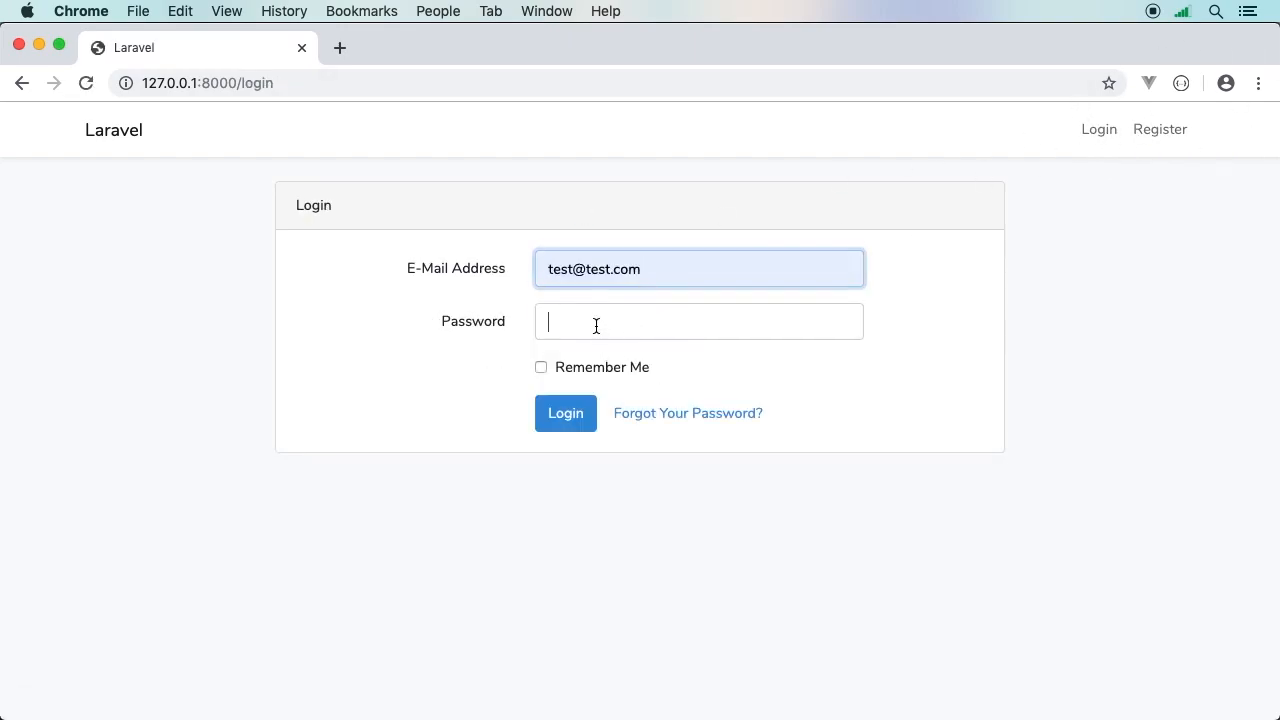
left_click(565, 413)
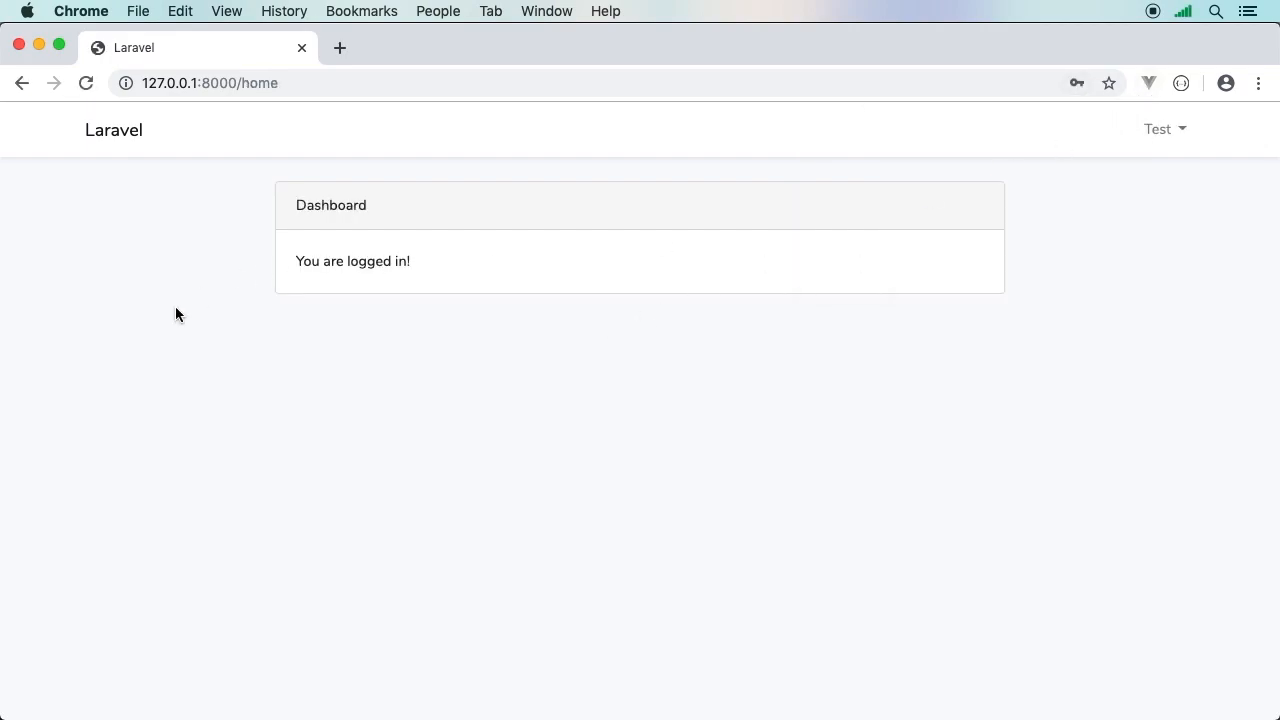
mouse_move(503, 462)
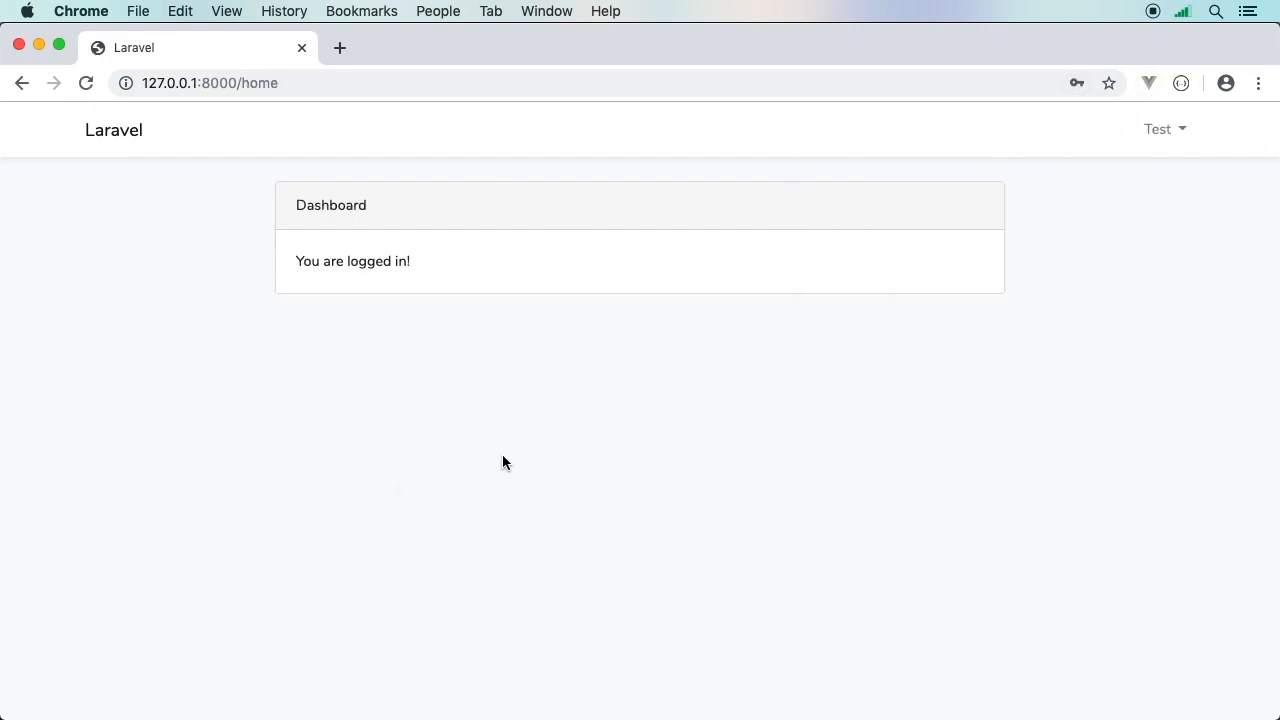
mouse_move(476, 449)
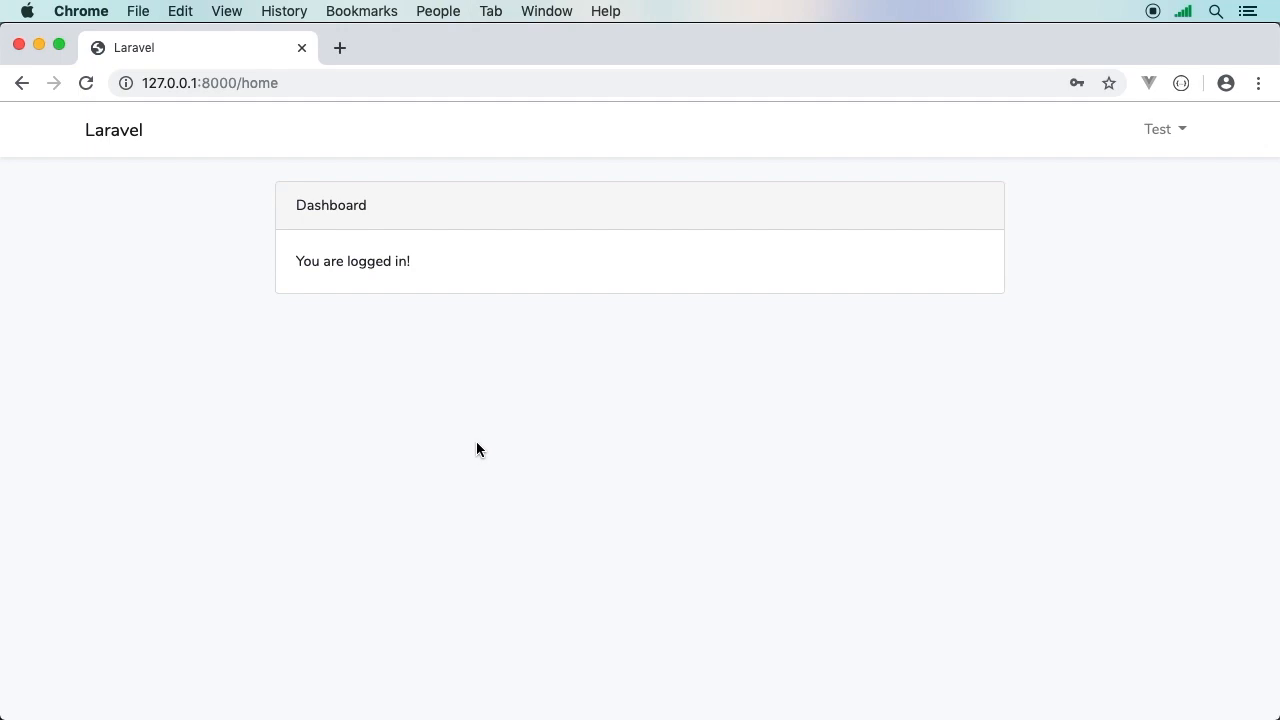